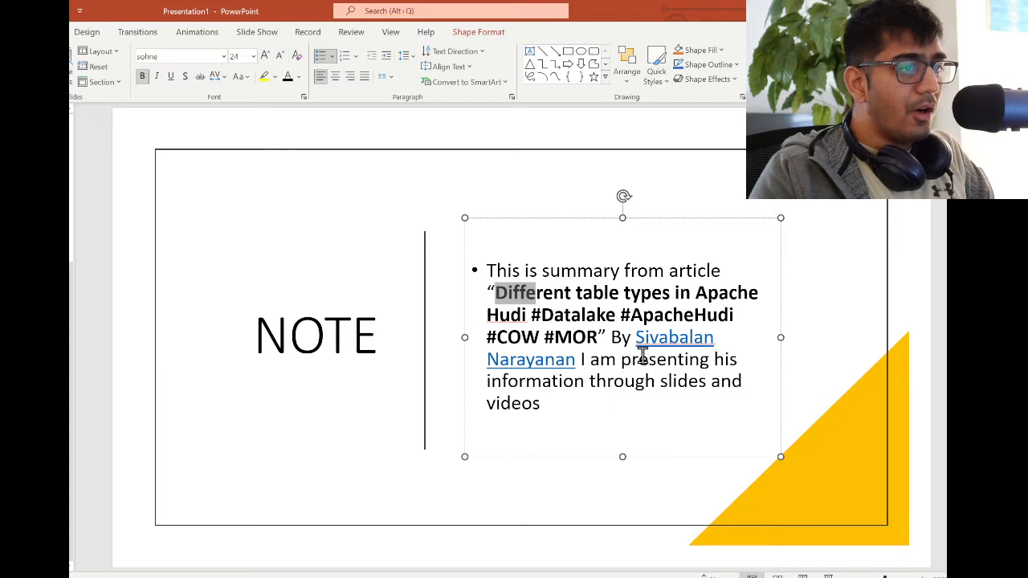
mouse_move(558, 369)
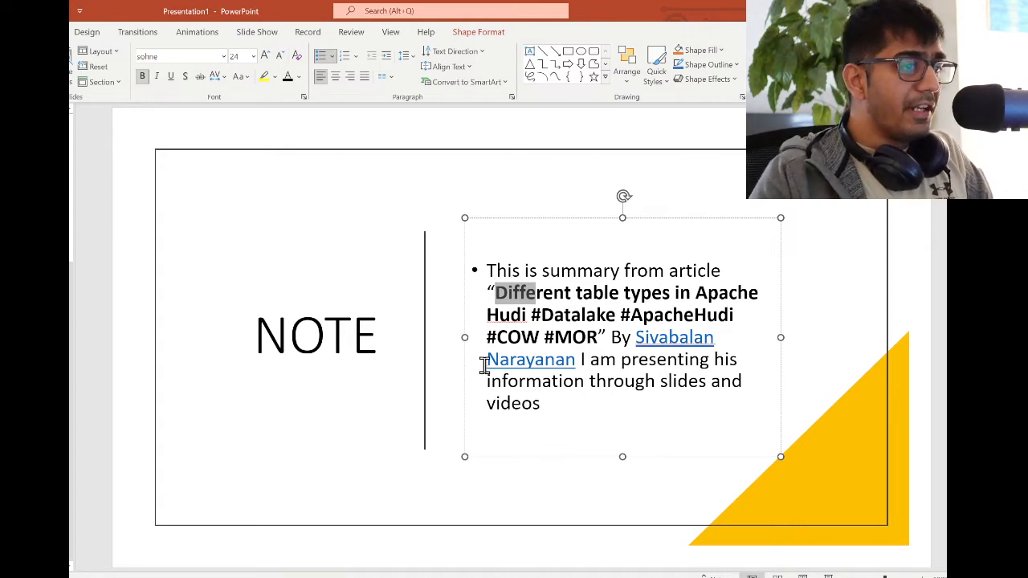
mouse_move(422, 368)
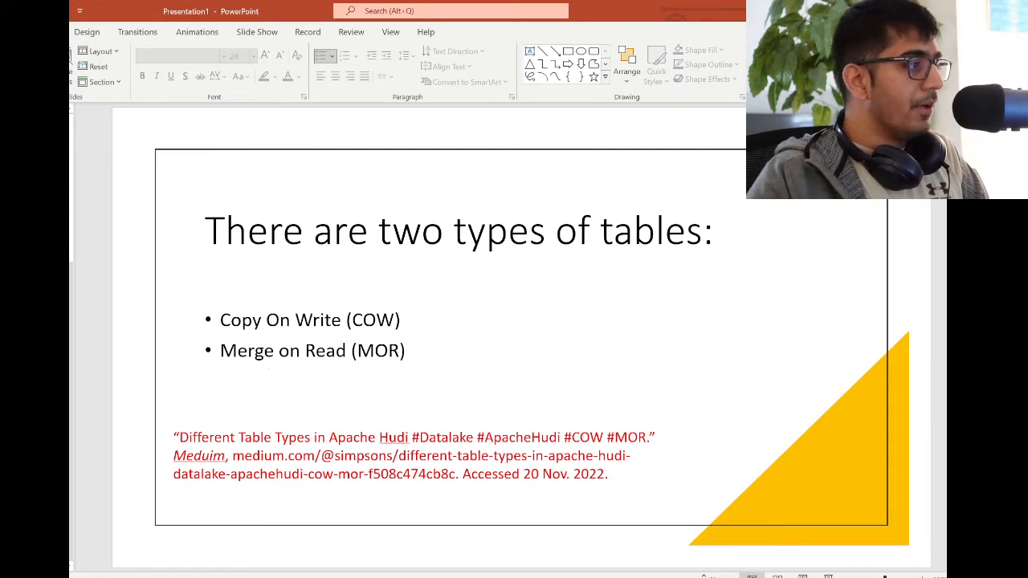
Go to the Data files/Base files slide and click into the Hudi storage description.
key(Right)
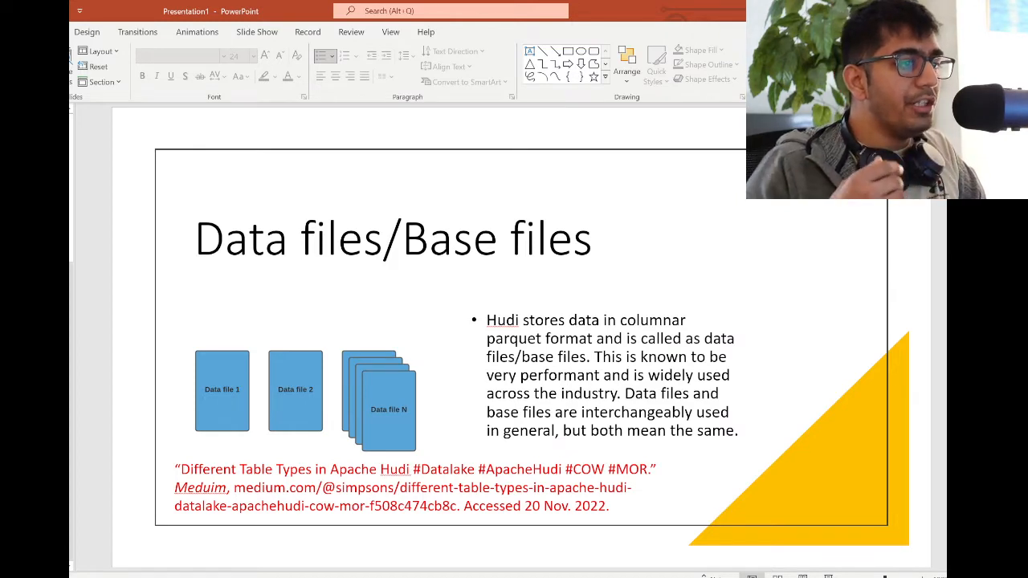
mouse_move(445, 319)
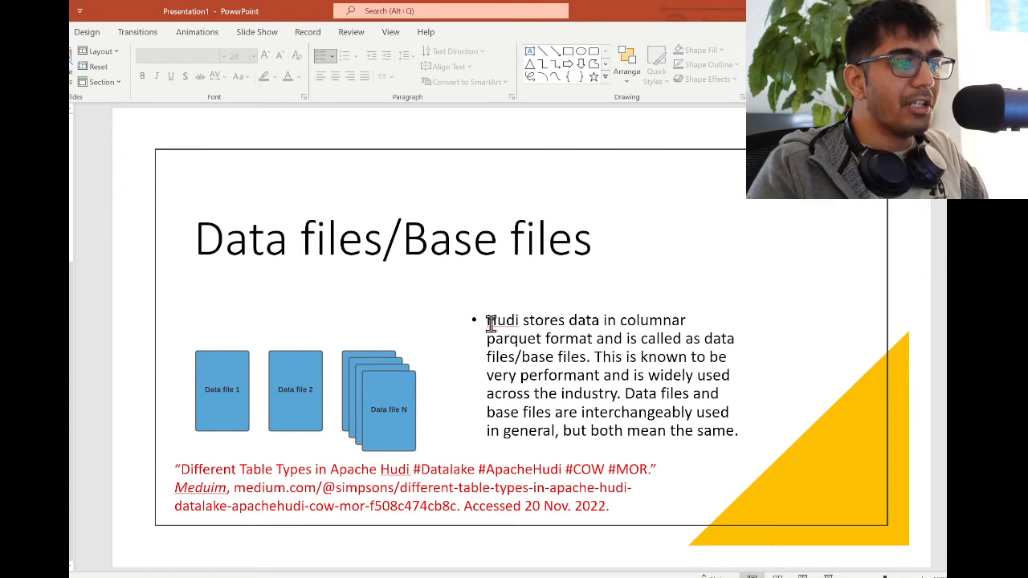
click(602, 375)
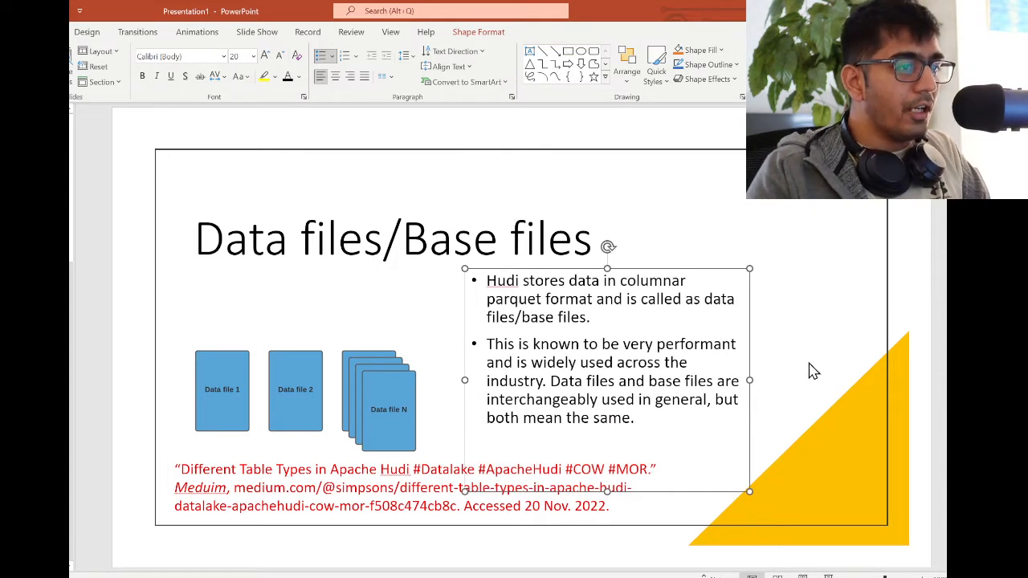
mouse_move(806, 372)
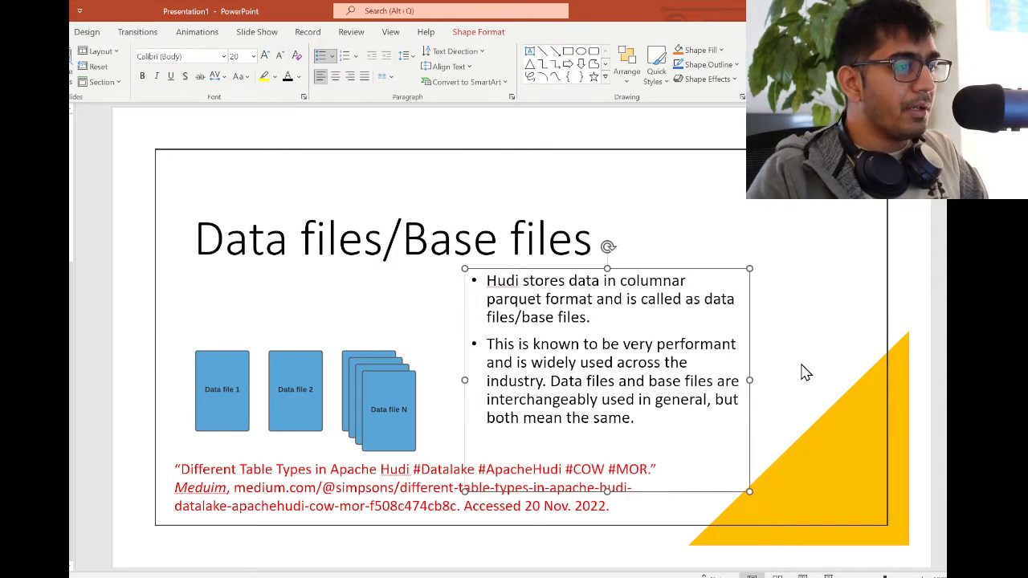
mouse_move(777, 392)
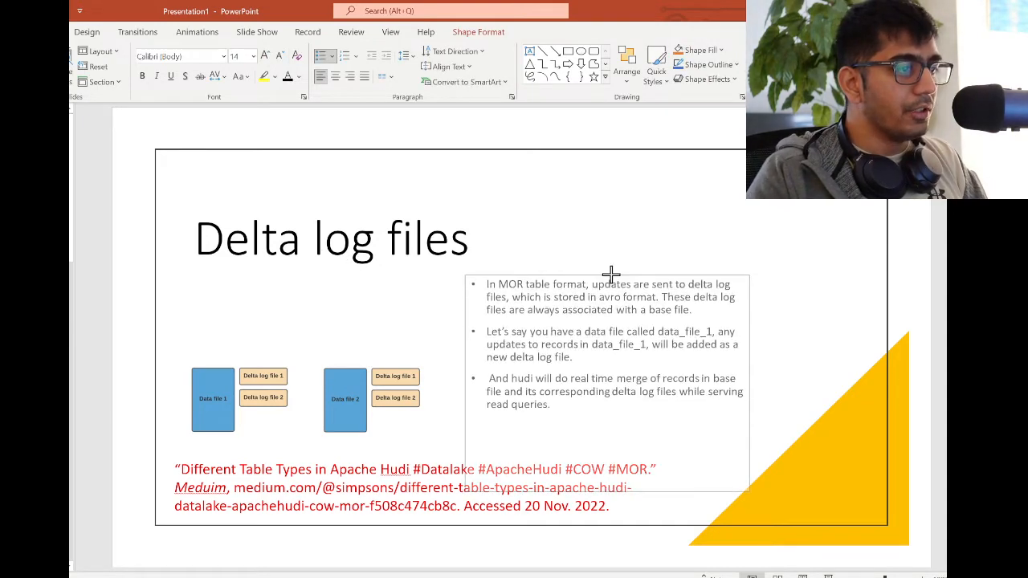
Select the Delta log files description box and a word in its second bullet.
click(610, 344)
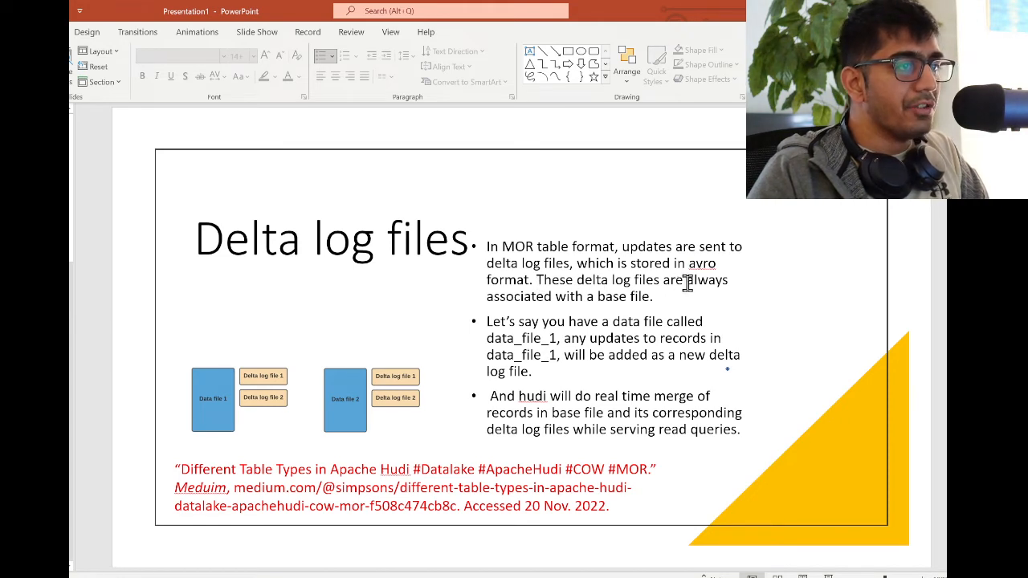
mouse_move(594, 295)
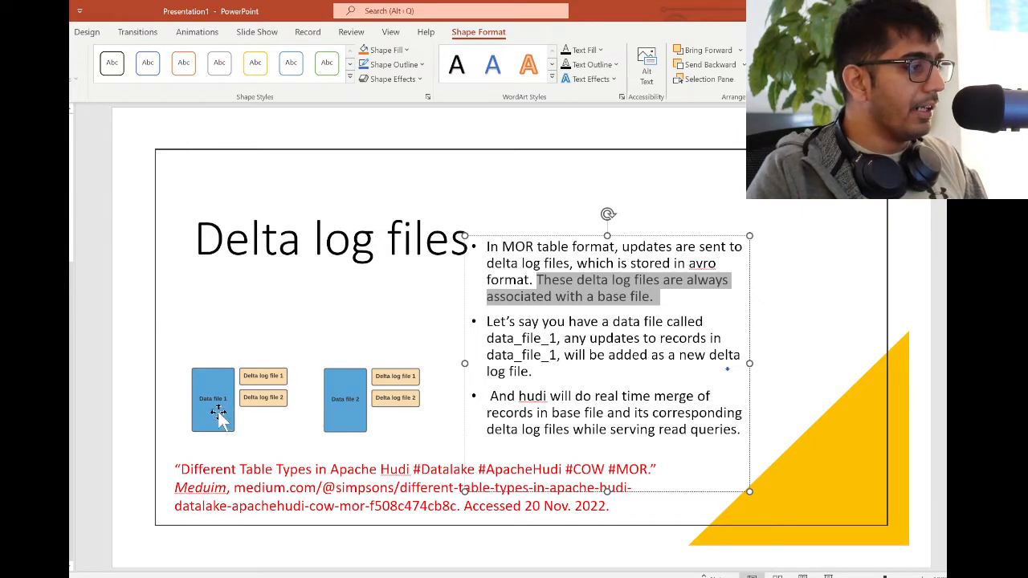
scroll(down, 3)
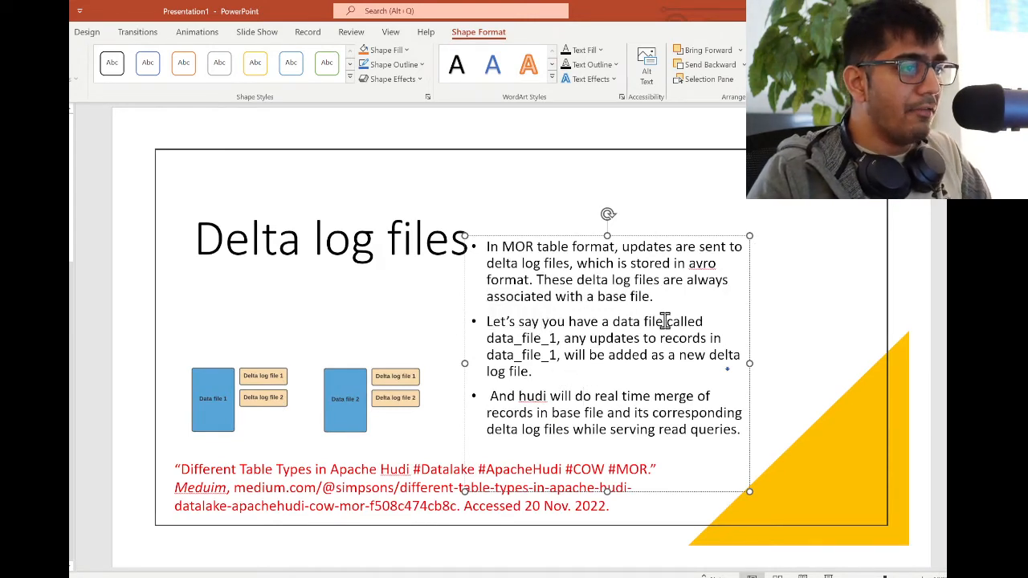
double_click(520, 338)
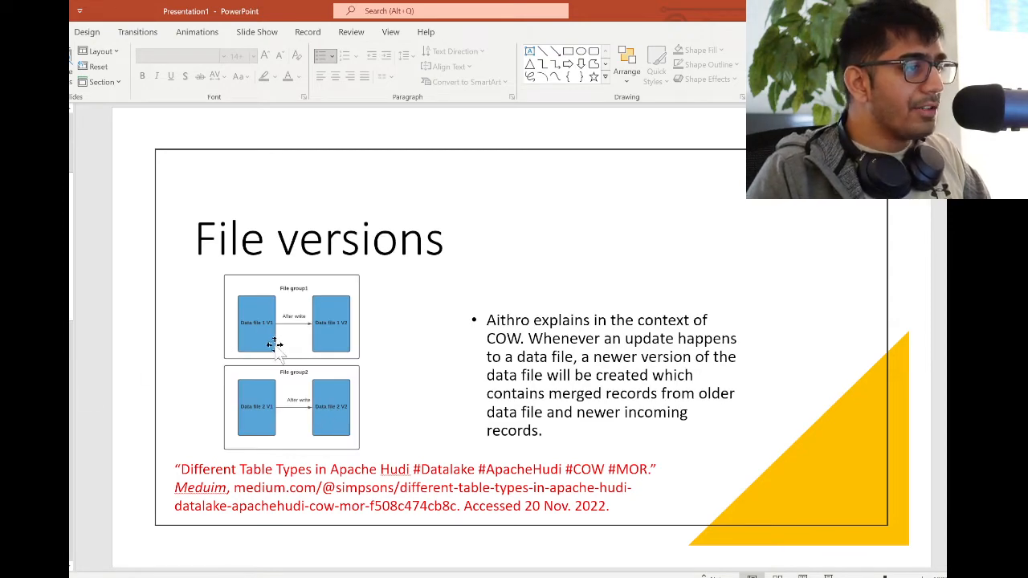
mouse_move(542, 335)
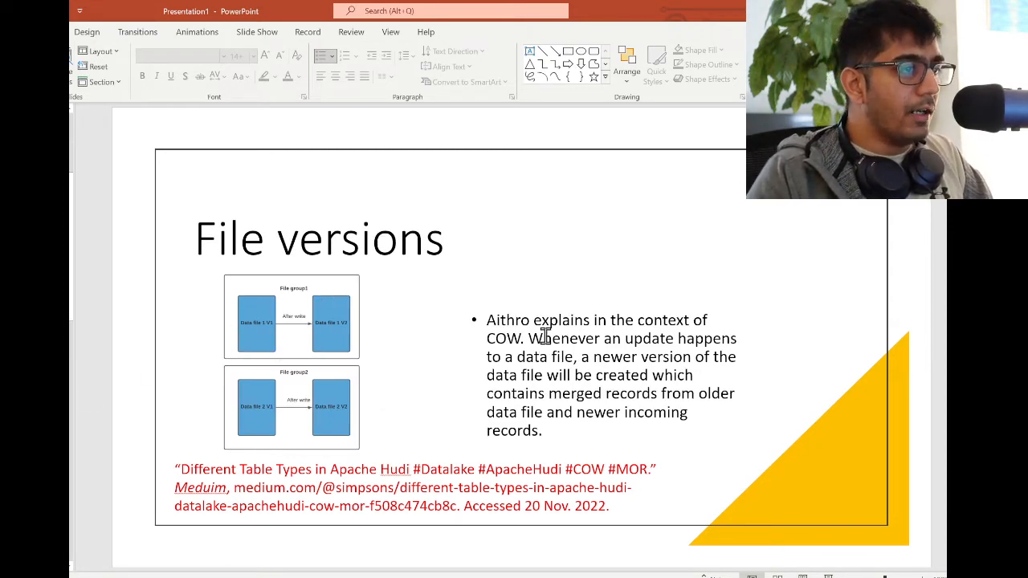
Replace the misspelled 'Aithro' with 'Authors' in the File versions bullet.
double_click(506, 320)
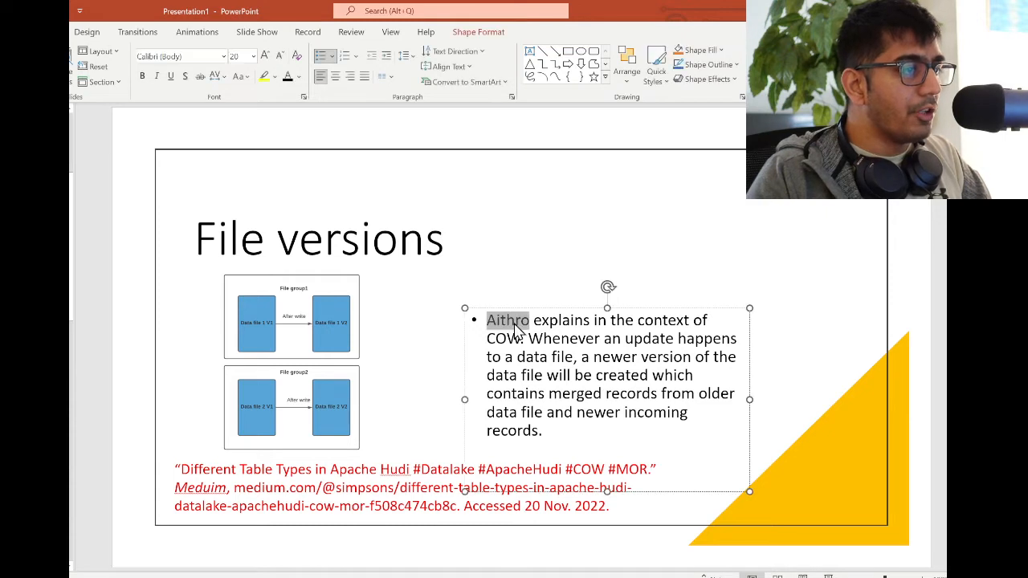
text(Authors)
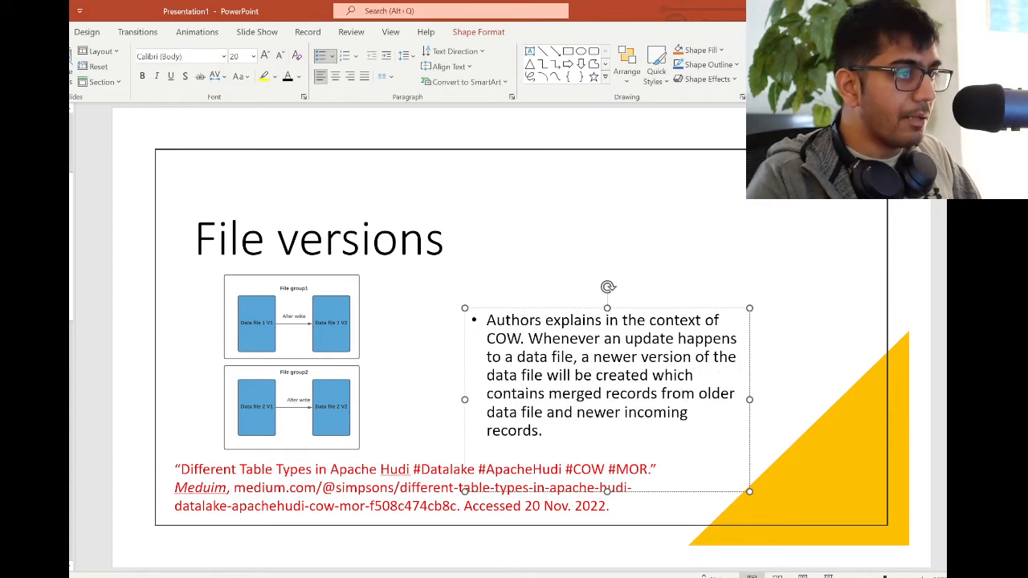
click(593, 368)
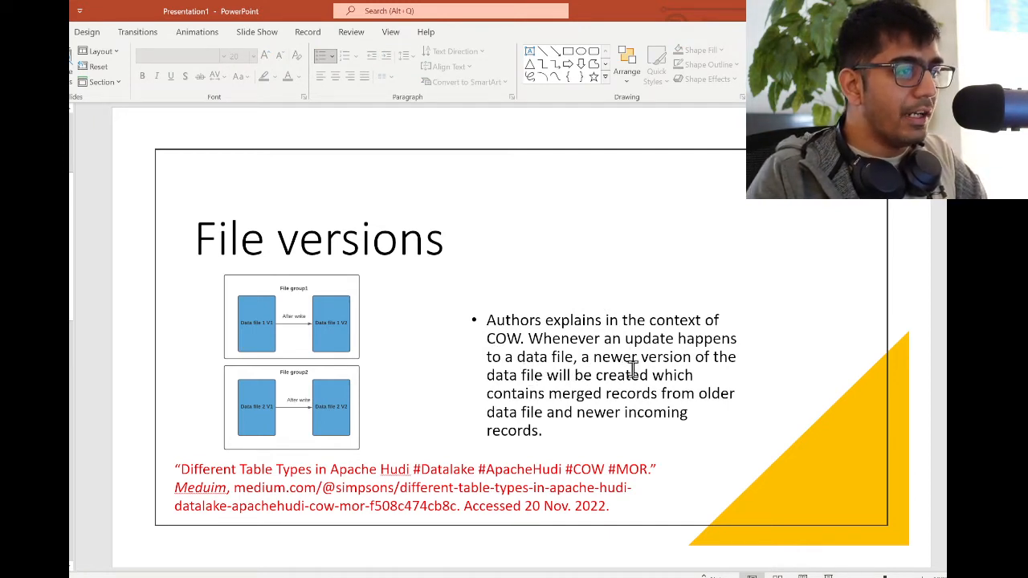
mouse_move(591, 386)
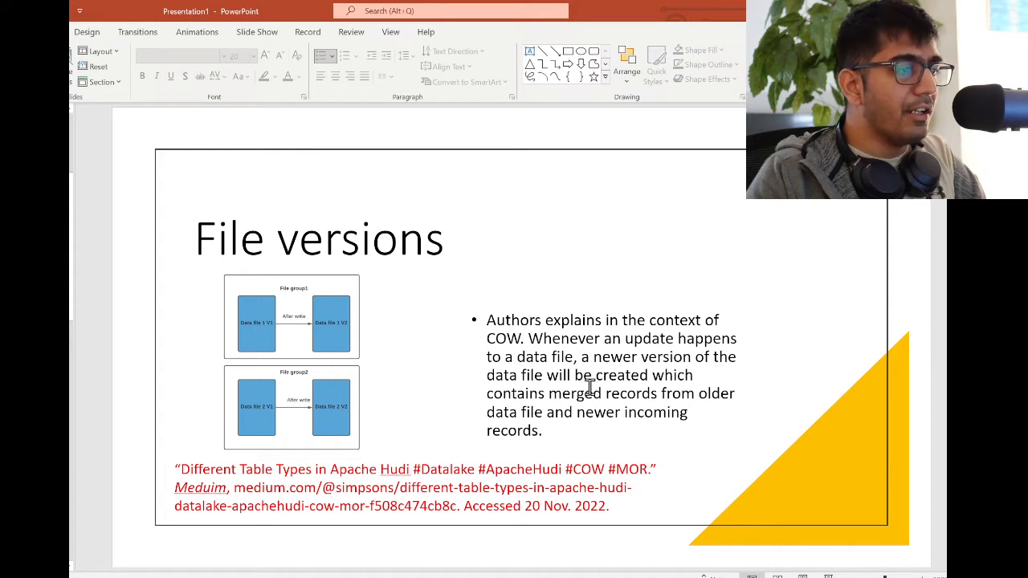
mouse_move(590, 412)
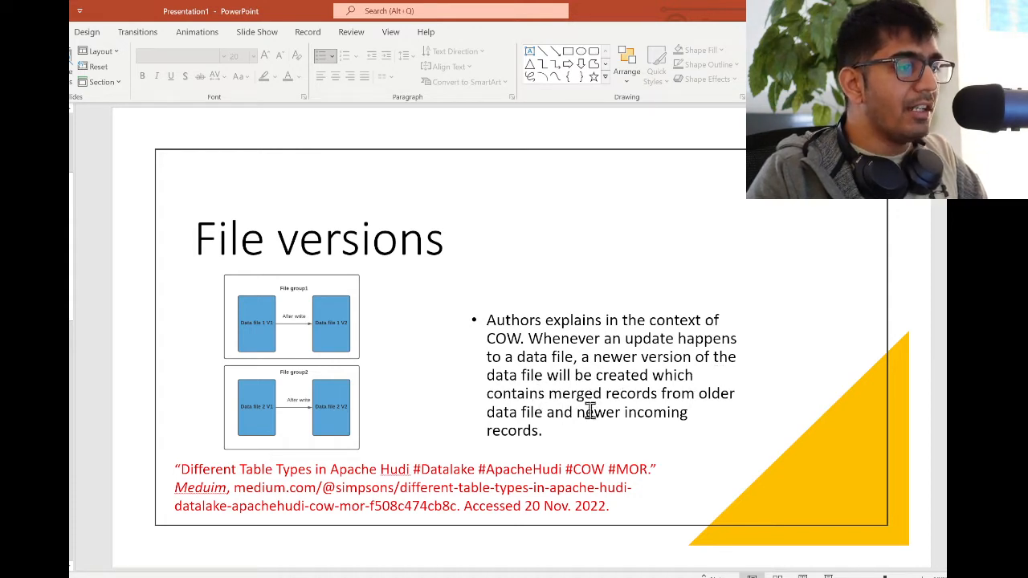
mouse_move(568, 427)
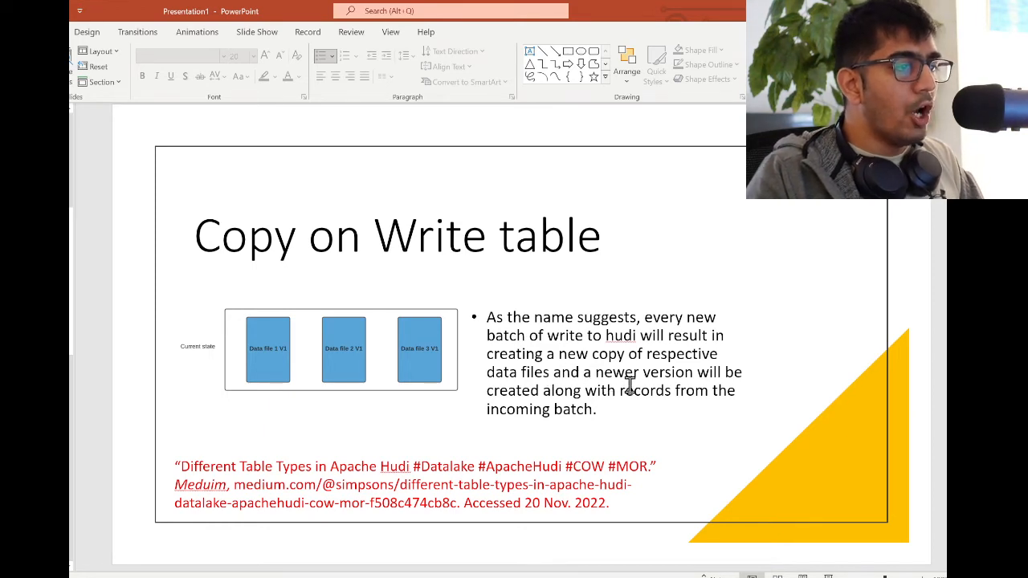
Select the word 'files' in the Copy on Write table bullet.
double_click(533, 372)
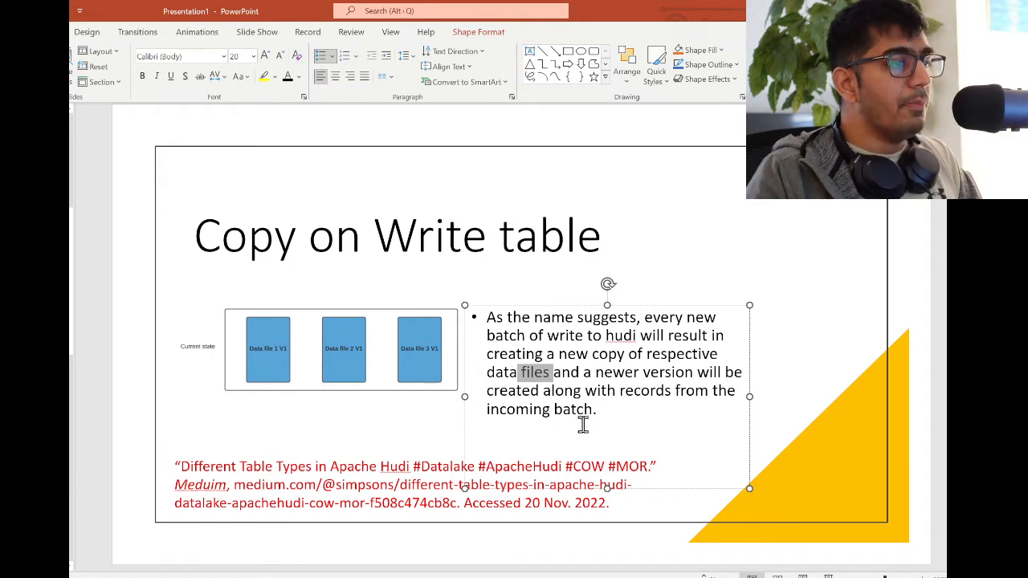
mouse_move(610, 415)
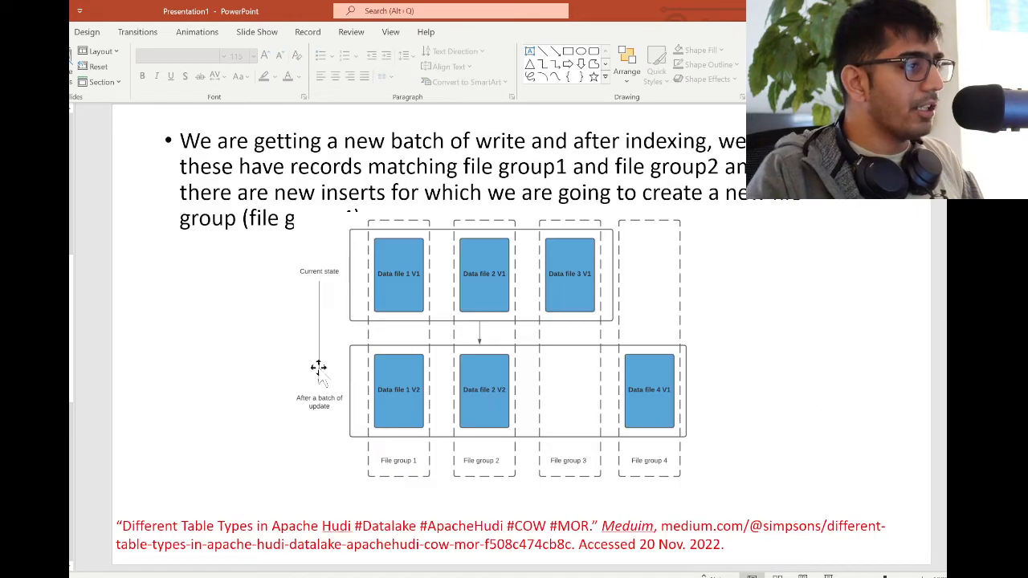
mouse_move(333, 343)
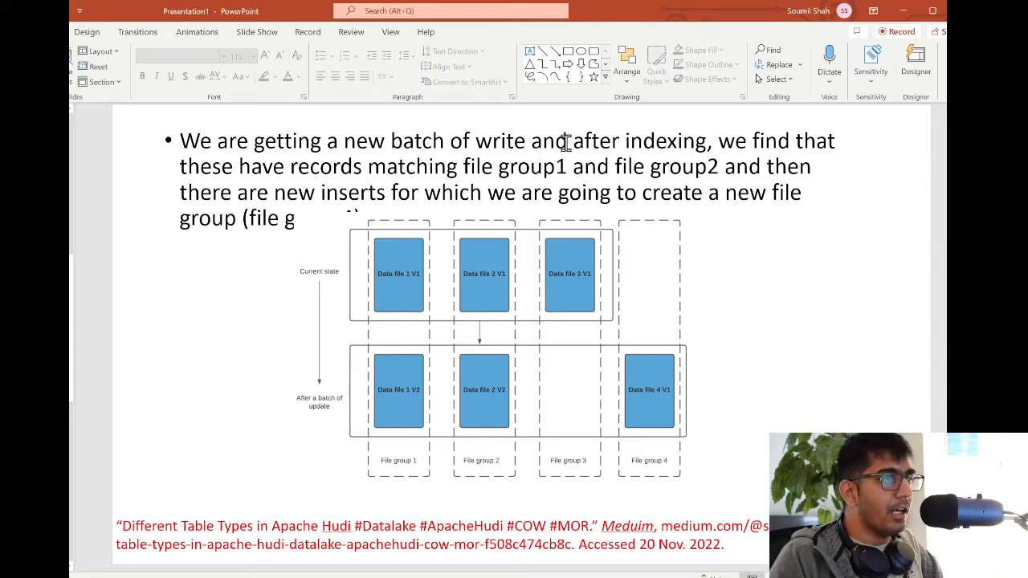
Highlight 'have' and 'which we' in the new batch of writes bullet.
drag(344, 141, 531, 141)
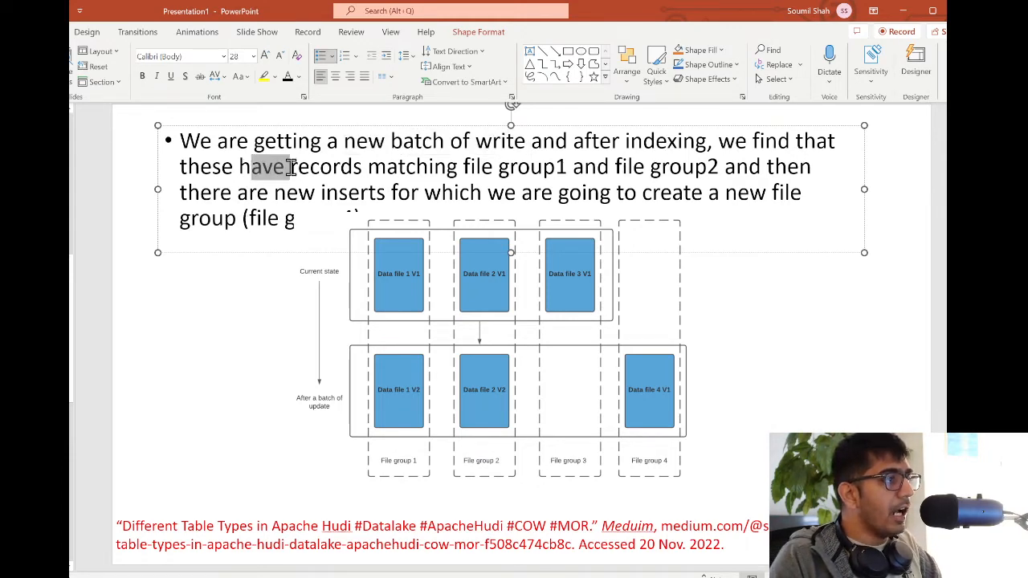
mouse_move(385, 210)
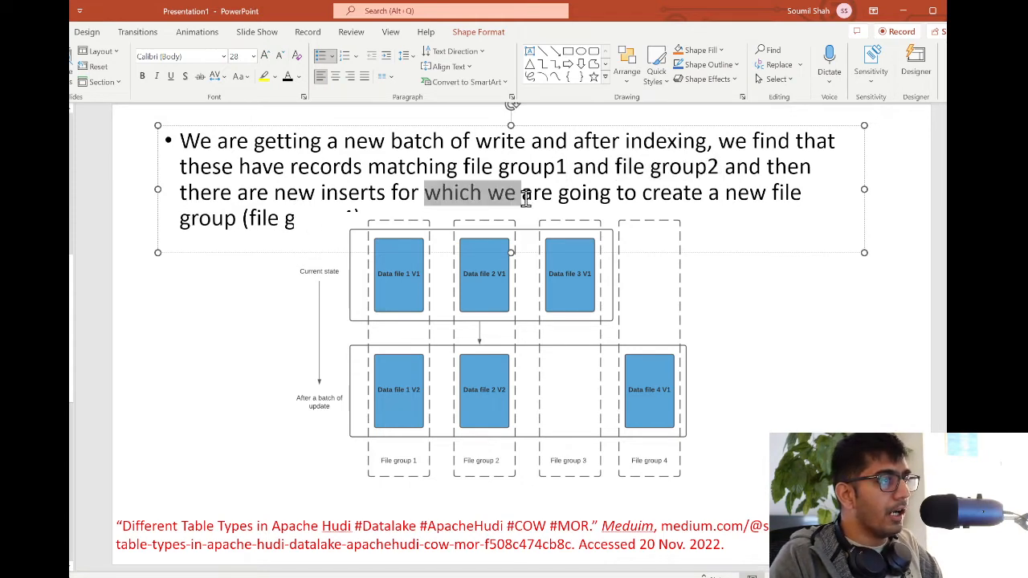
drag(514, 192, 345, 218)
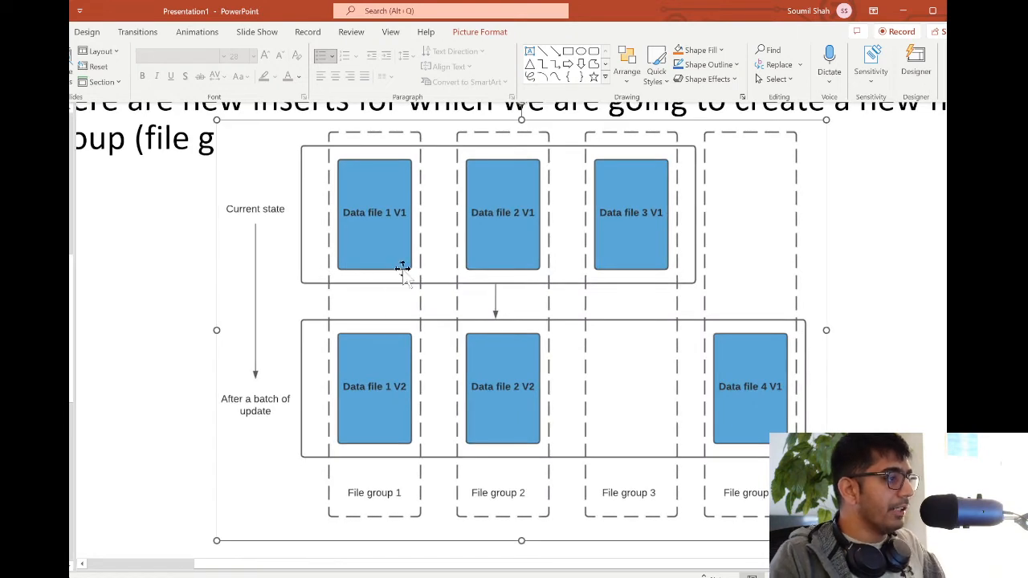
mouse_move(512, 229)
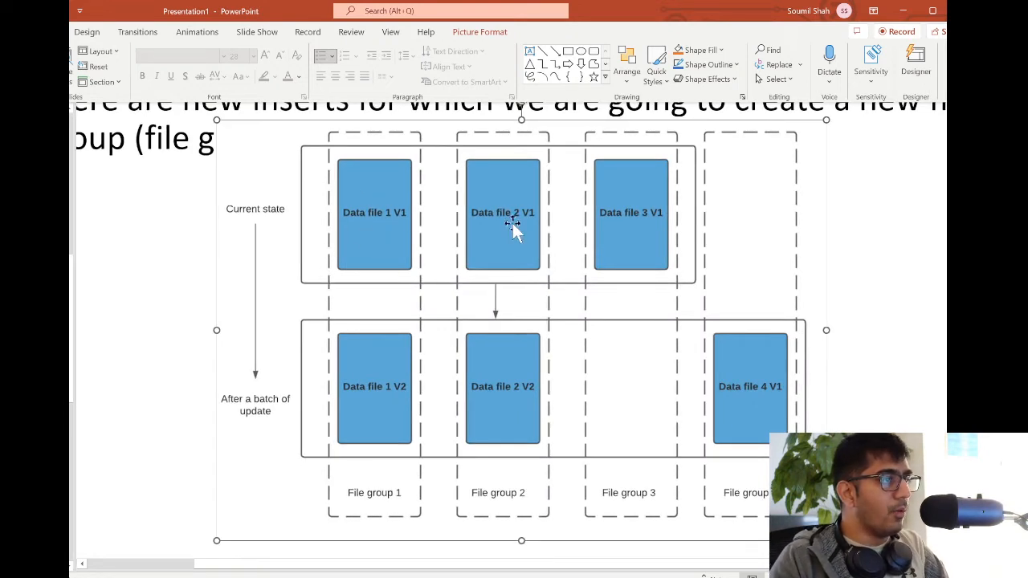
mouse_move(639, 241)
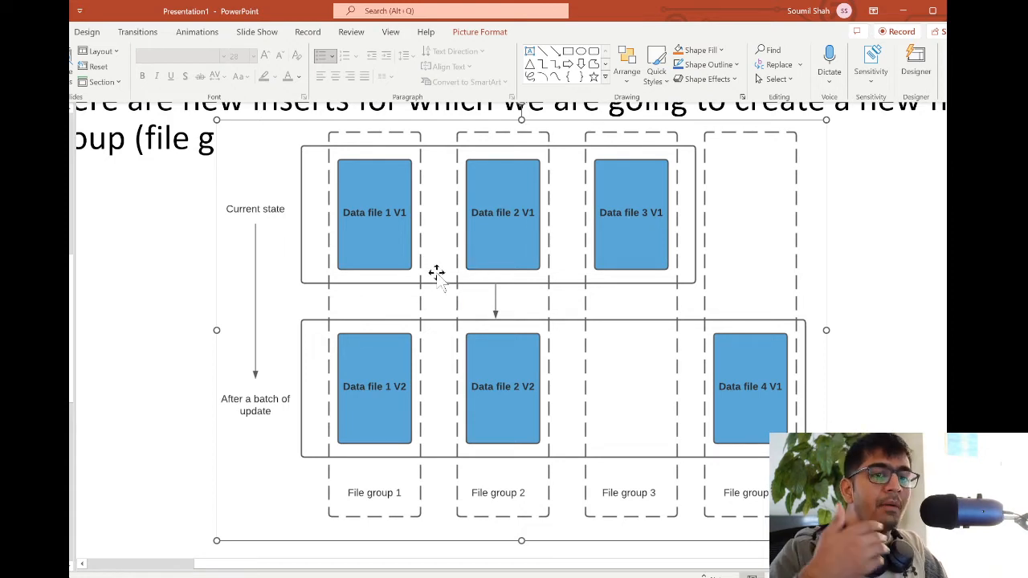
mouse_move(326, 369)
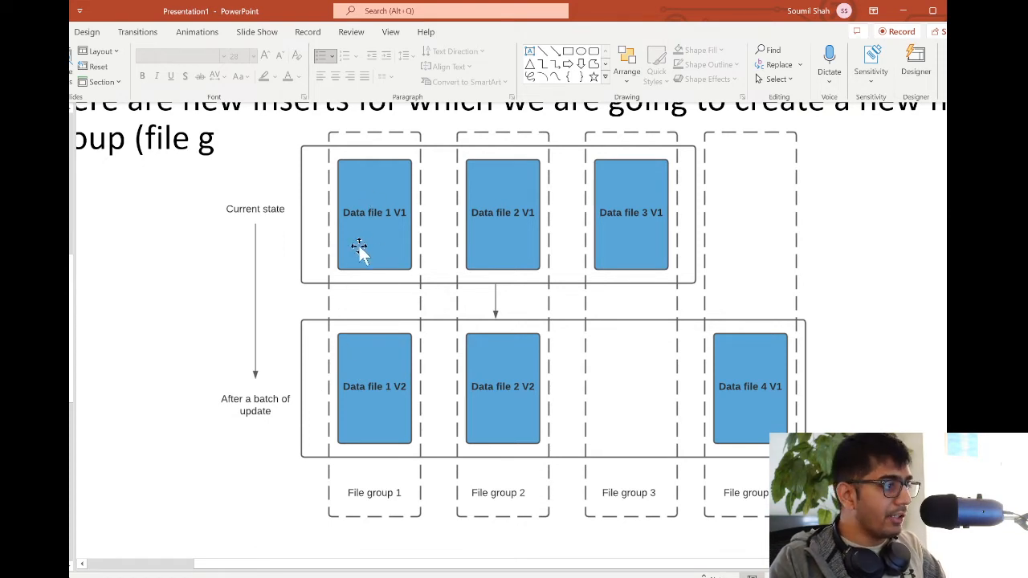
mouse_move(389, 353)
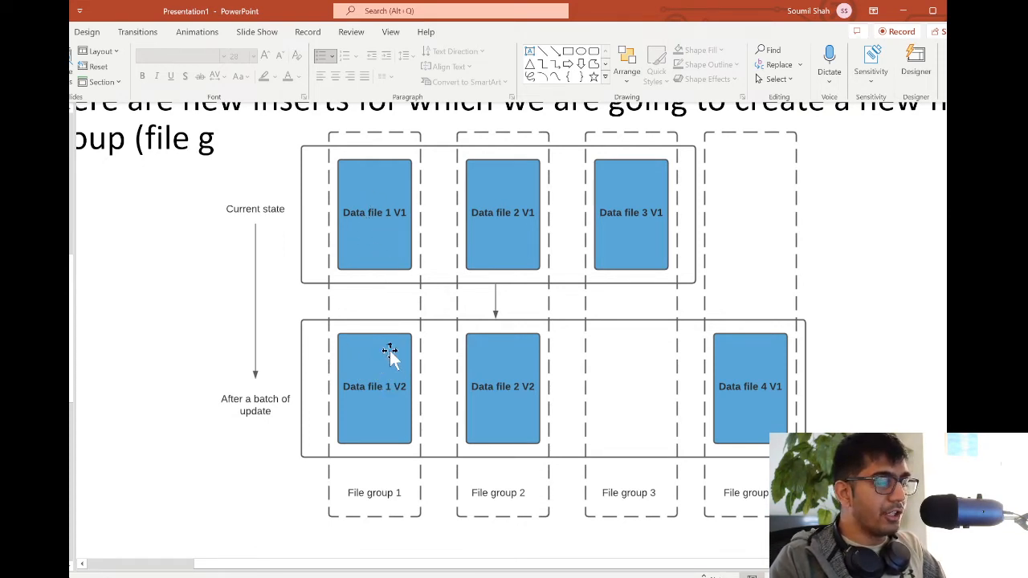
mouse_move(394, 312)
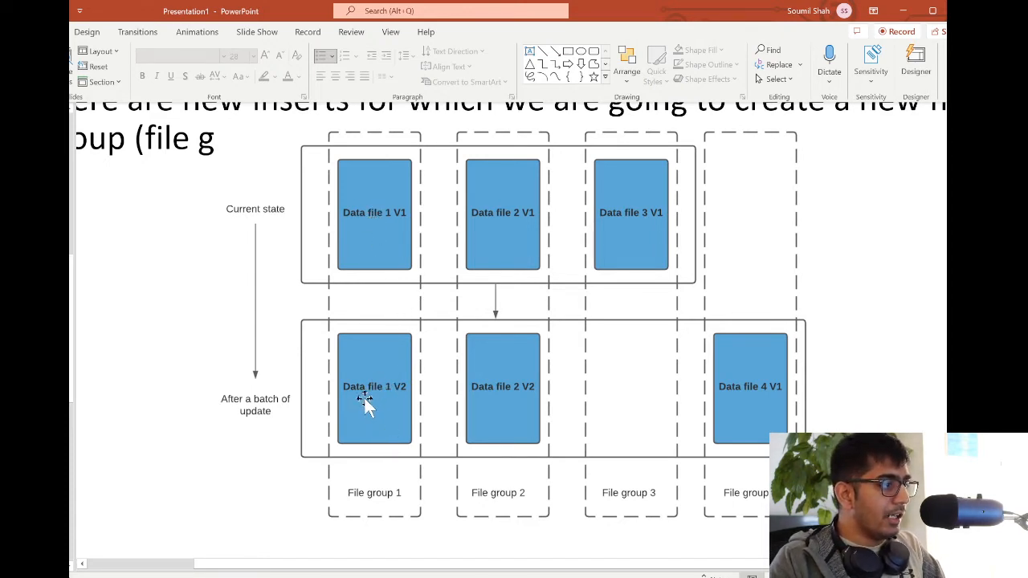
mouse_move(376, 399)
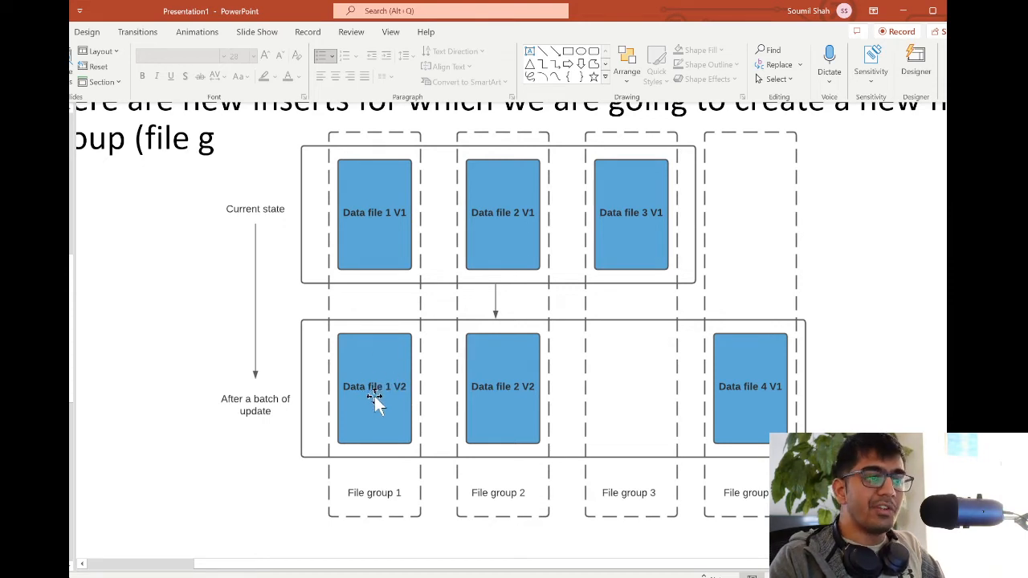
mouse_move(522, 399)
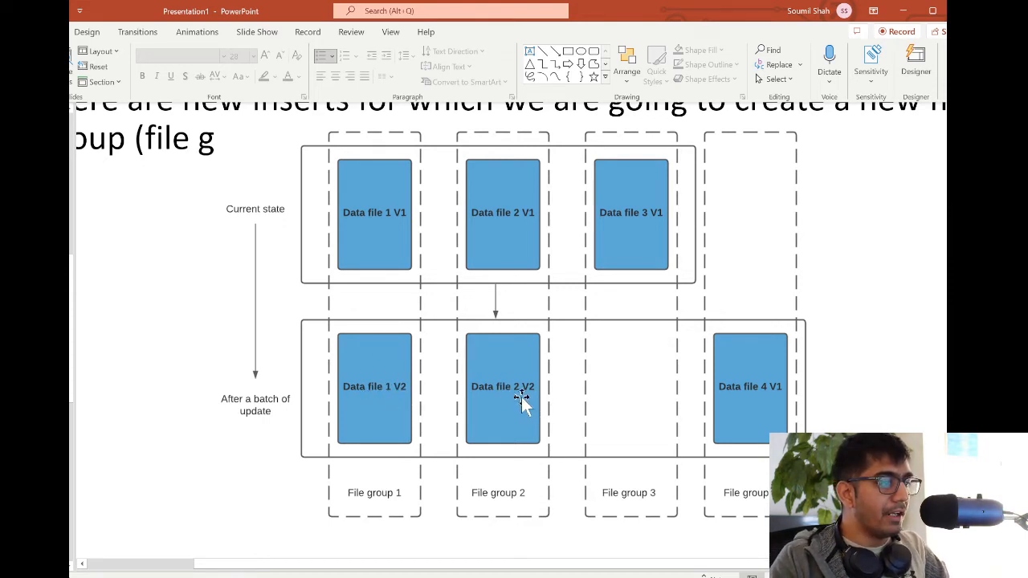
mouse_move(566, 337)
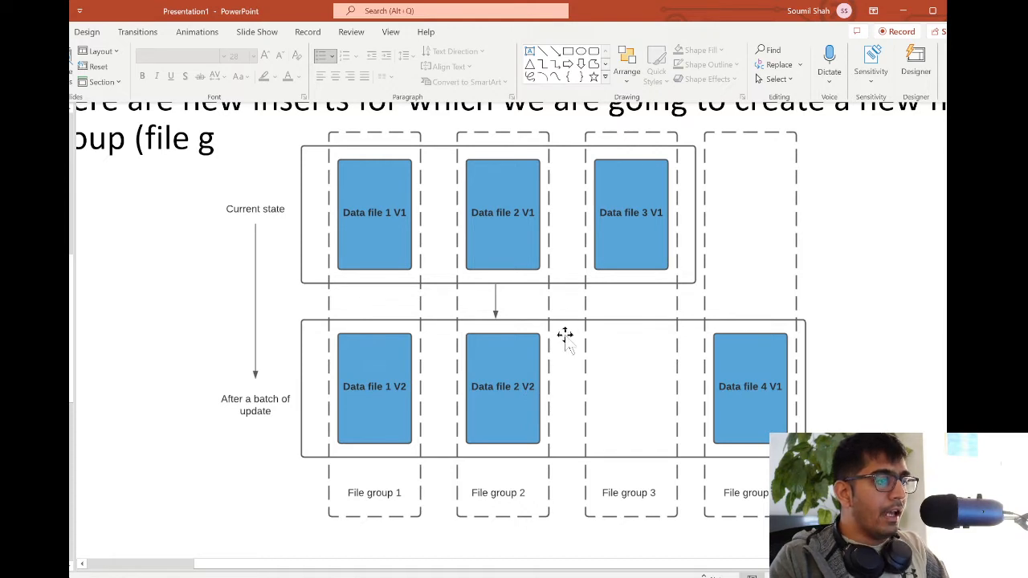
mouse_move(622, 244)
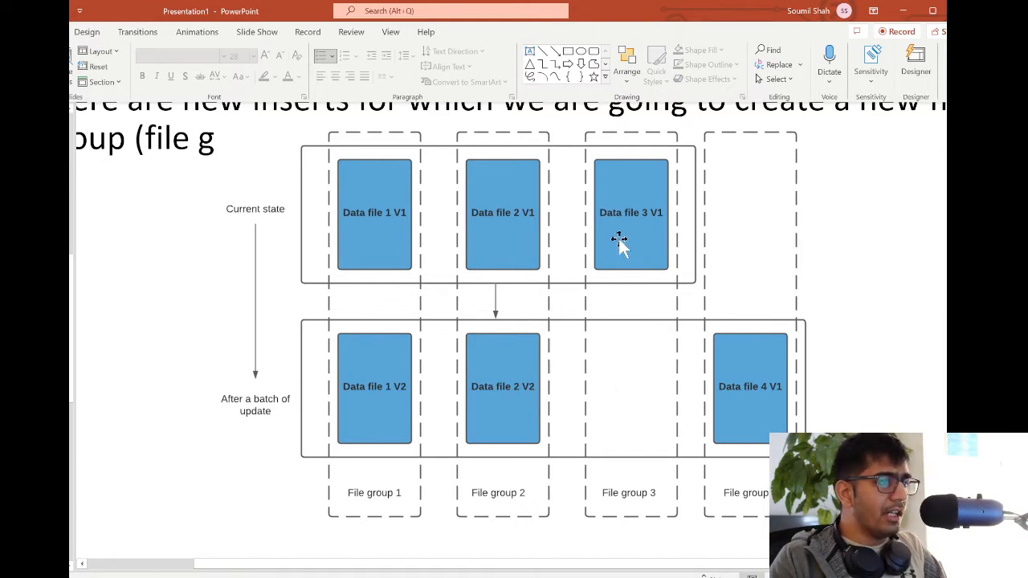
mouse_move(638, 253)
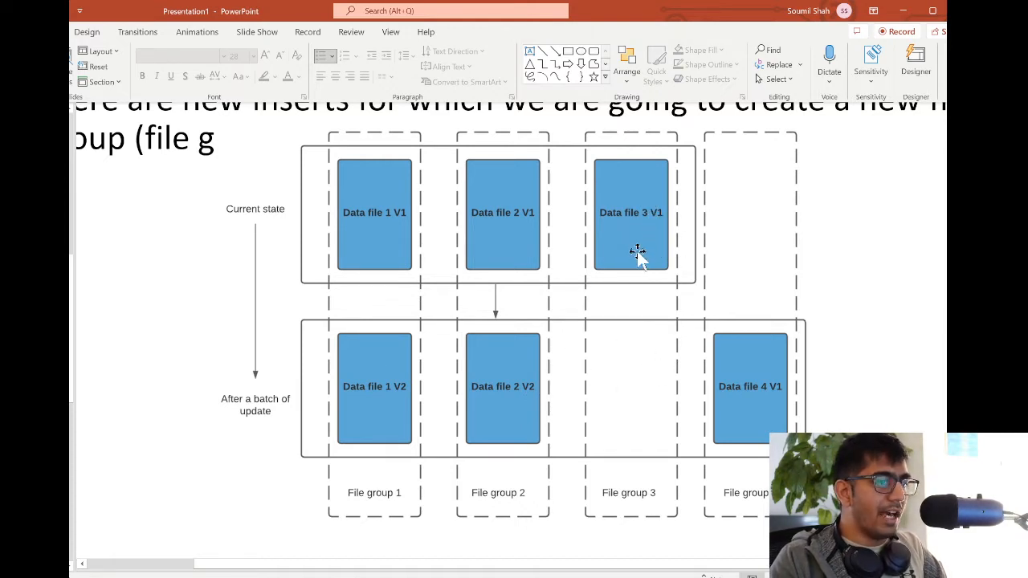
mouse_move(800, 374)
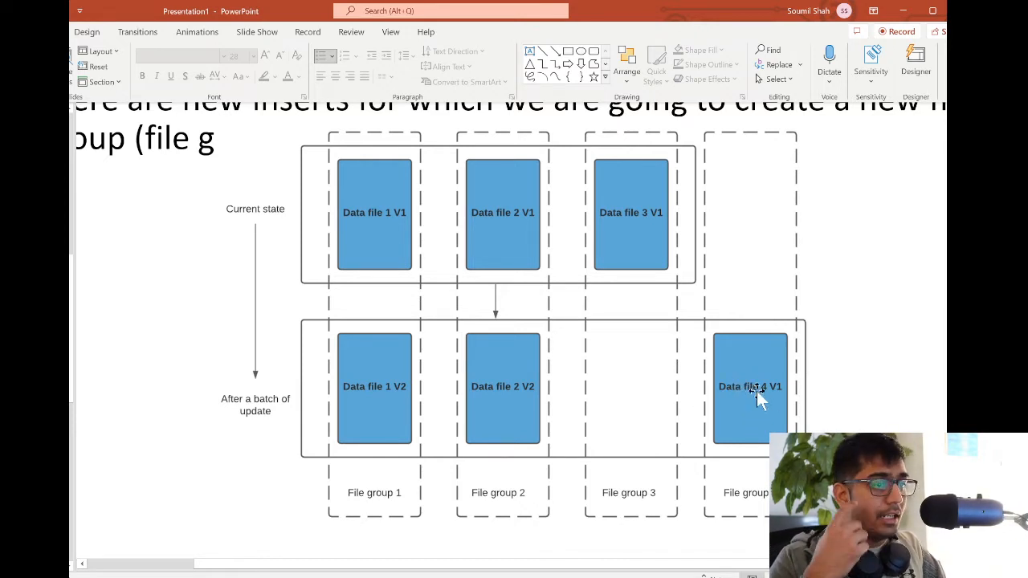
mouse_move(689, 356)
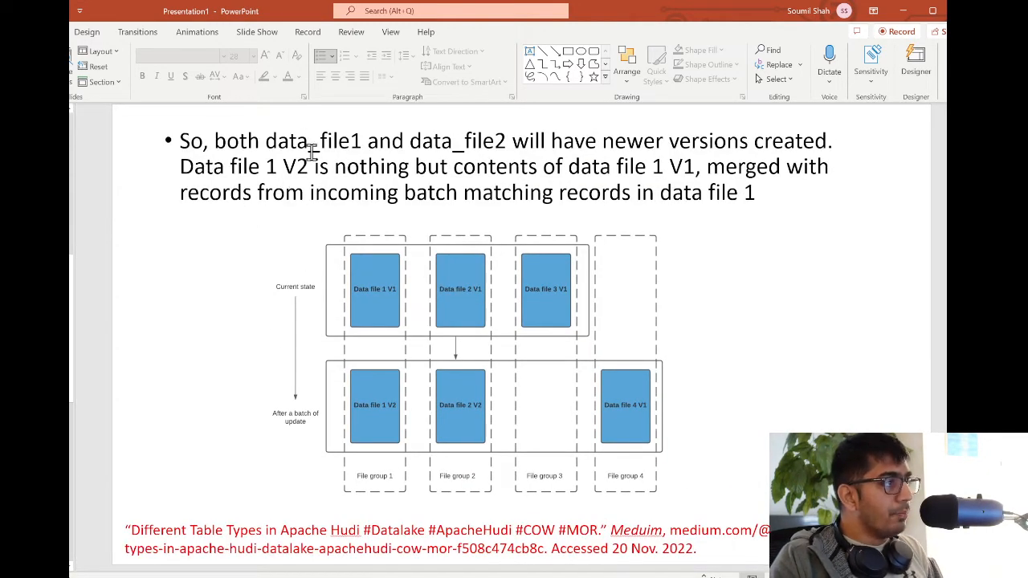
Highlight 'and data_file2' in the newer versions bullet for emphasis.
click(313, 166)
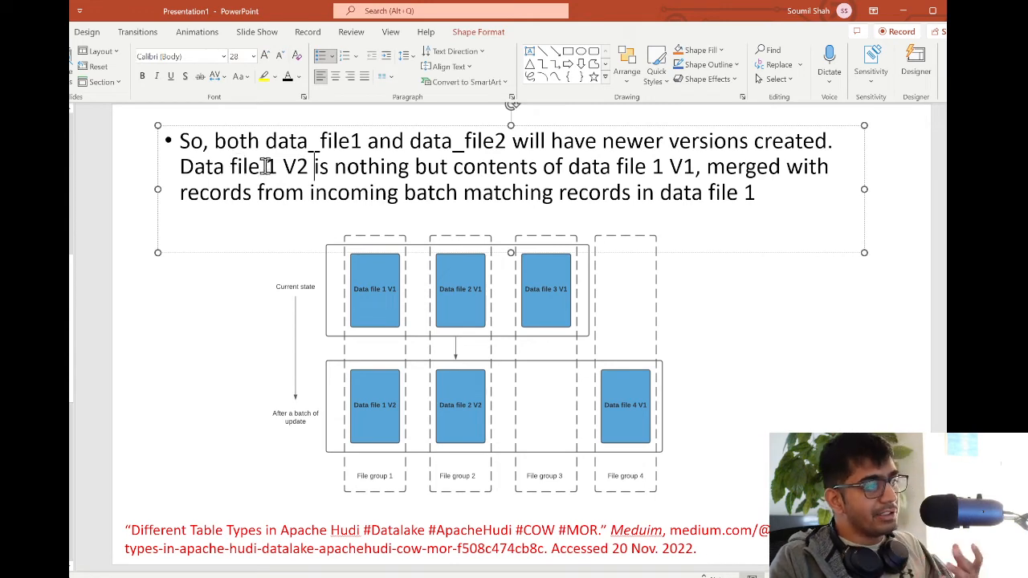
drag(214, 141, 307, 141)
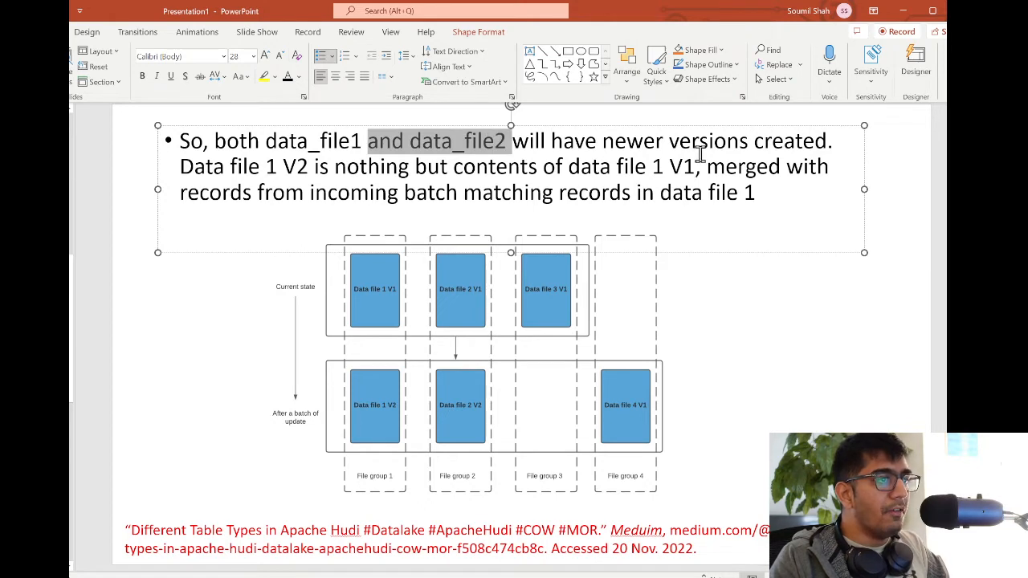
mouse_move(474, 385)
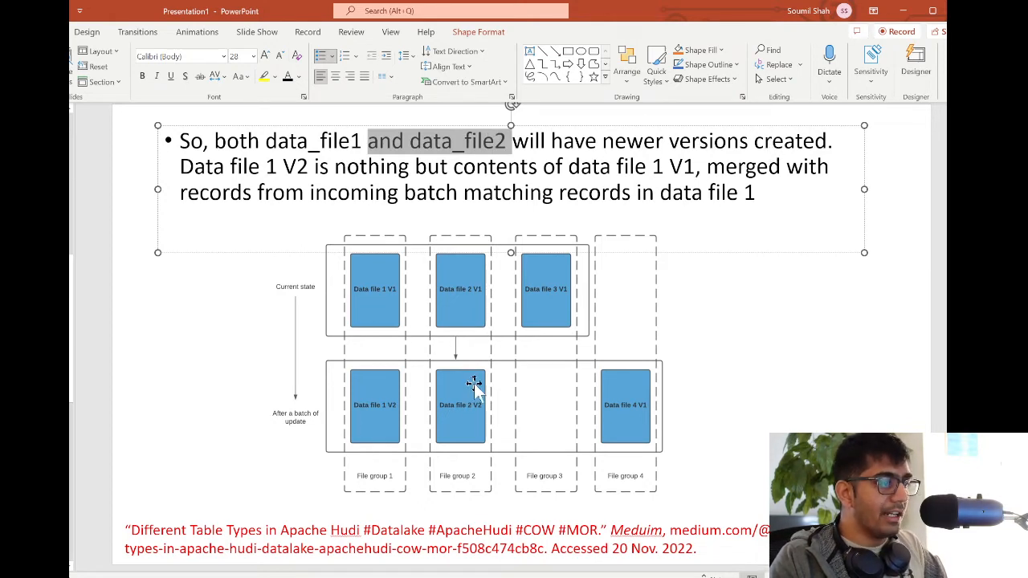
mouse_move(288, 217)
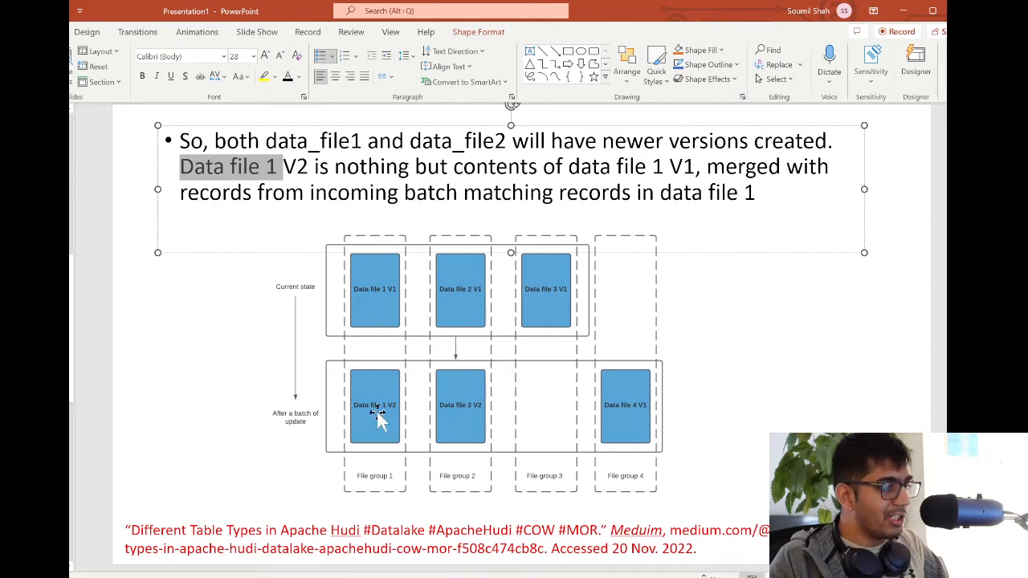
mouse_move(388, 305)
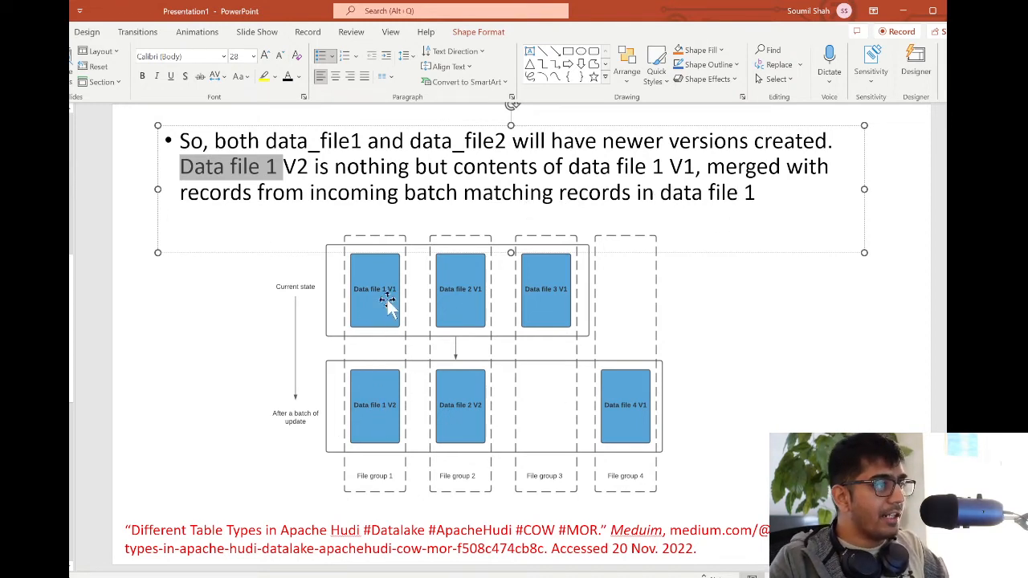
mouse_move(369, 301)
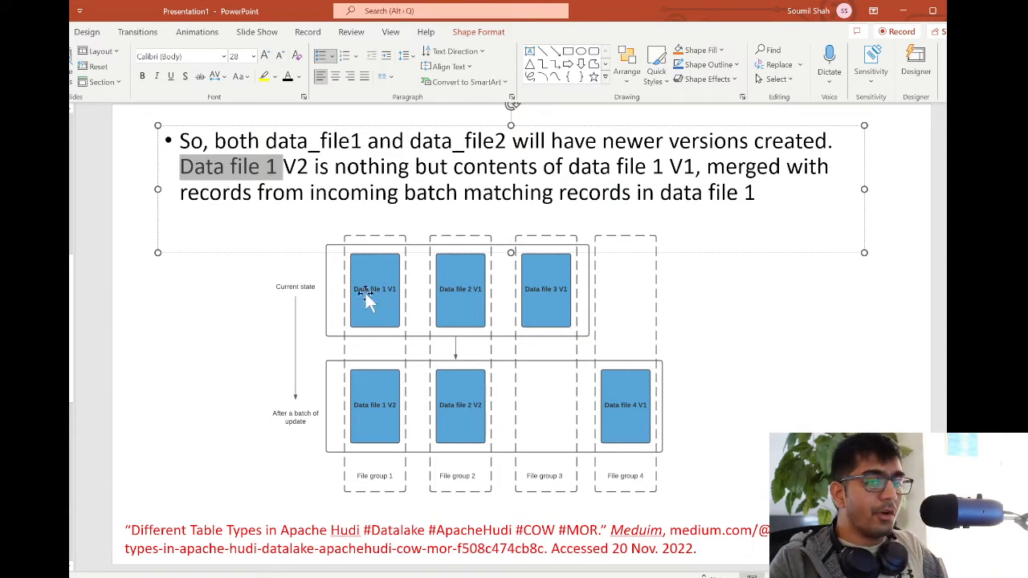
mouse_move(390, 309)
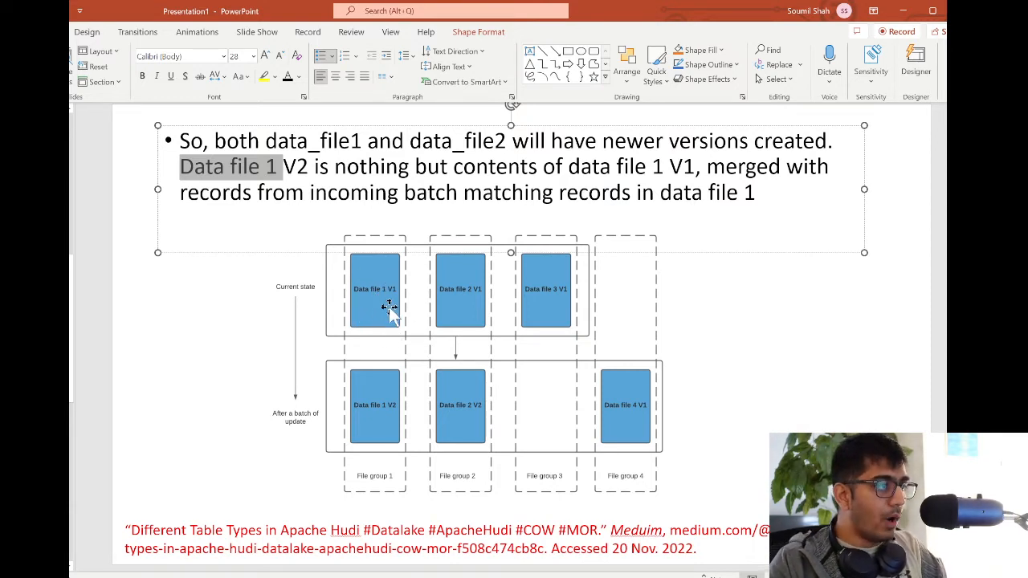
mouse_move(390, 422)
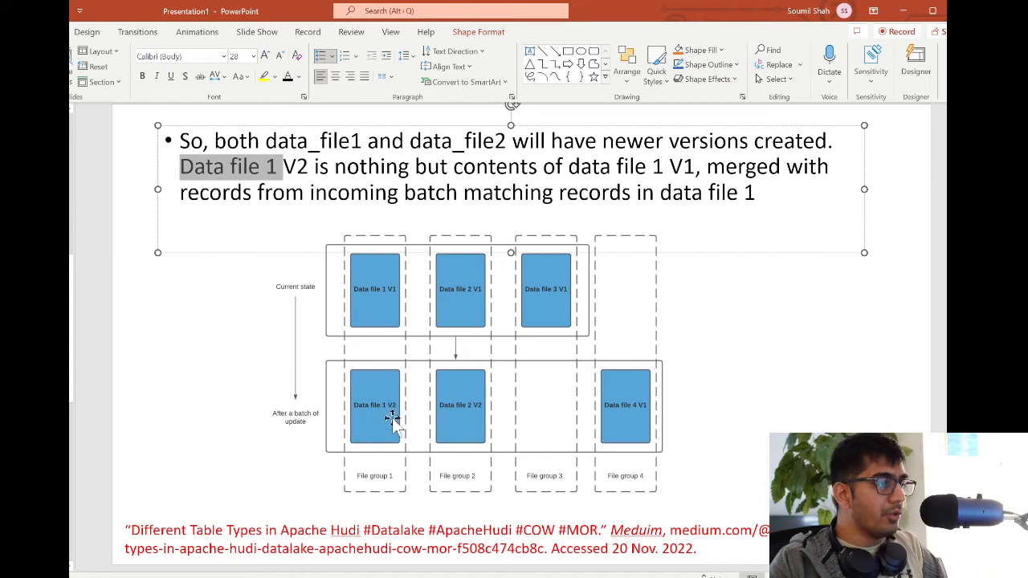
mouse_move(321, 423)
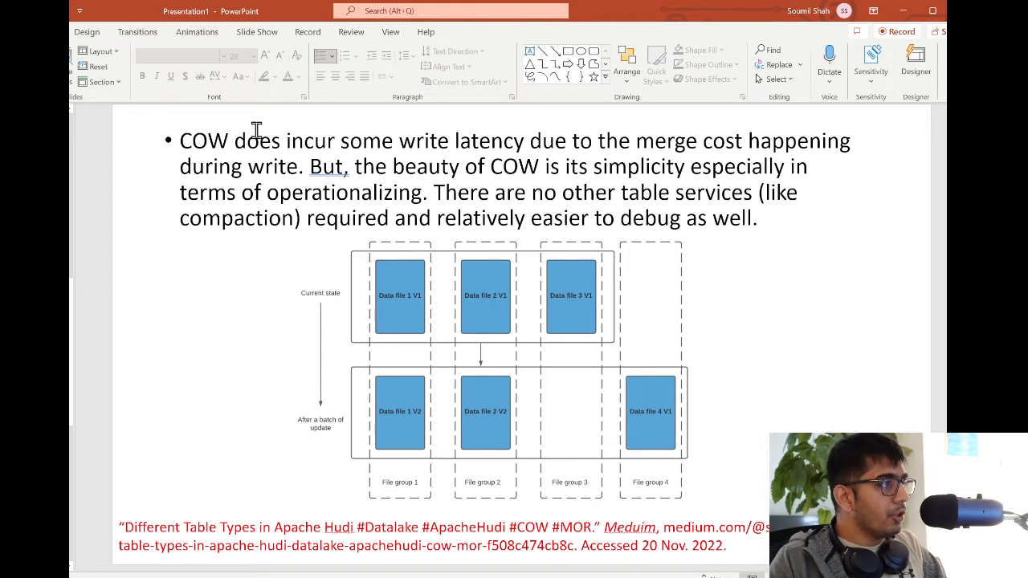
mouse_move(239, 178)
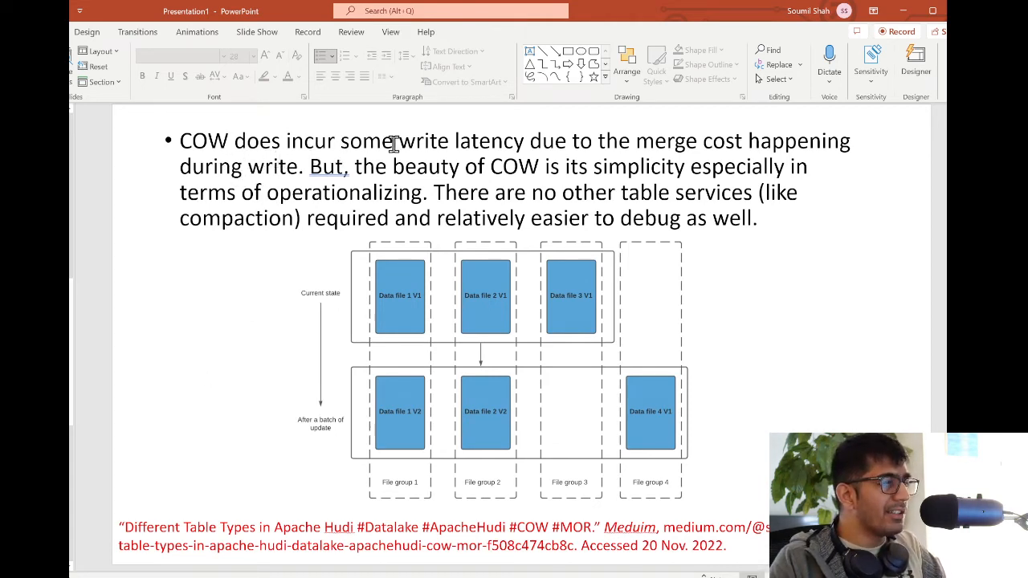
Highlight words in the COW write latency and operational simplicity bullet.
drag(340, 141, 526, 141)
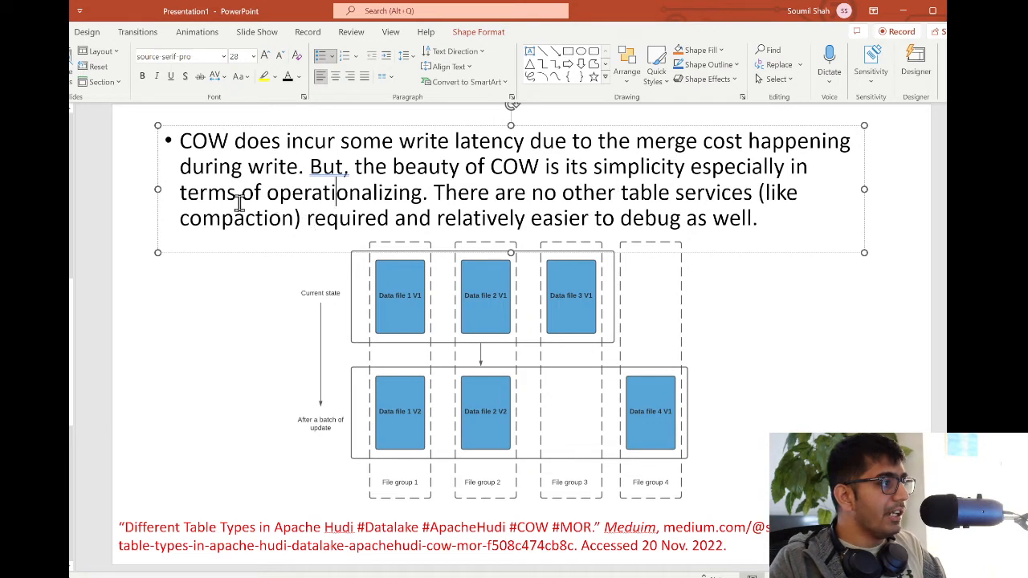
double_click(356, 192)
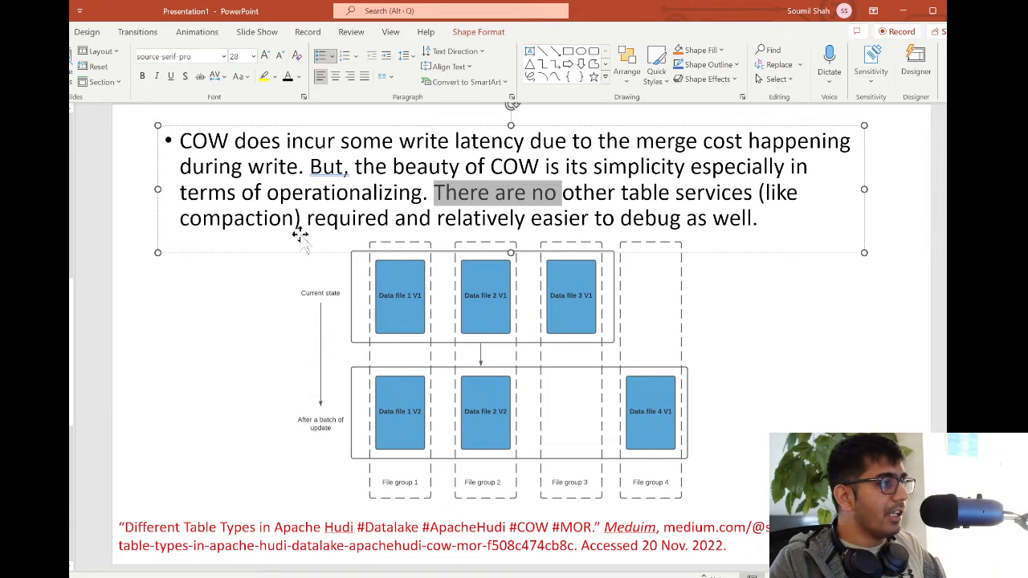
mouse_move(488, 236)
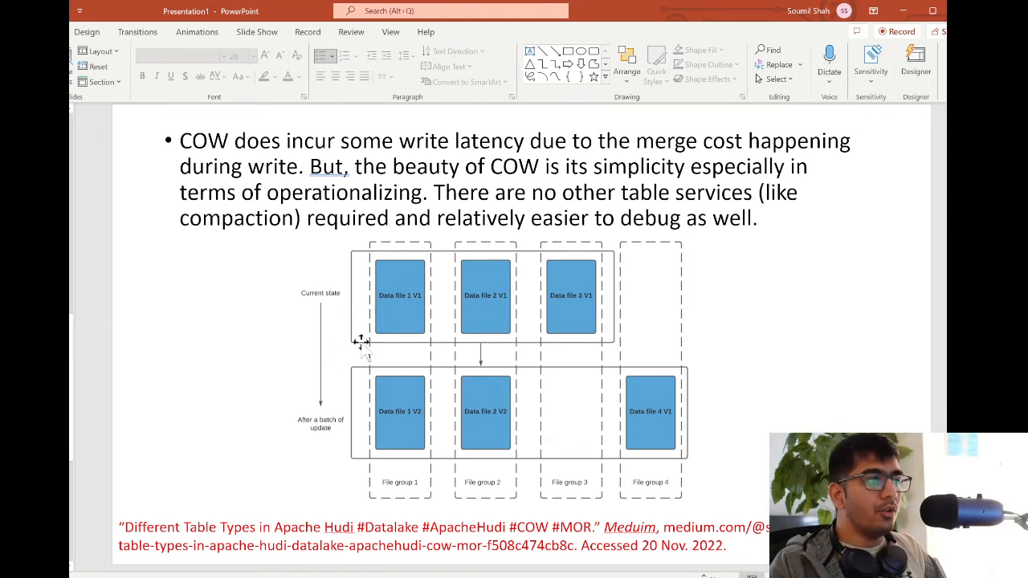
mouse_move(273, 310)
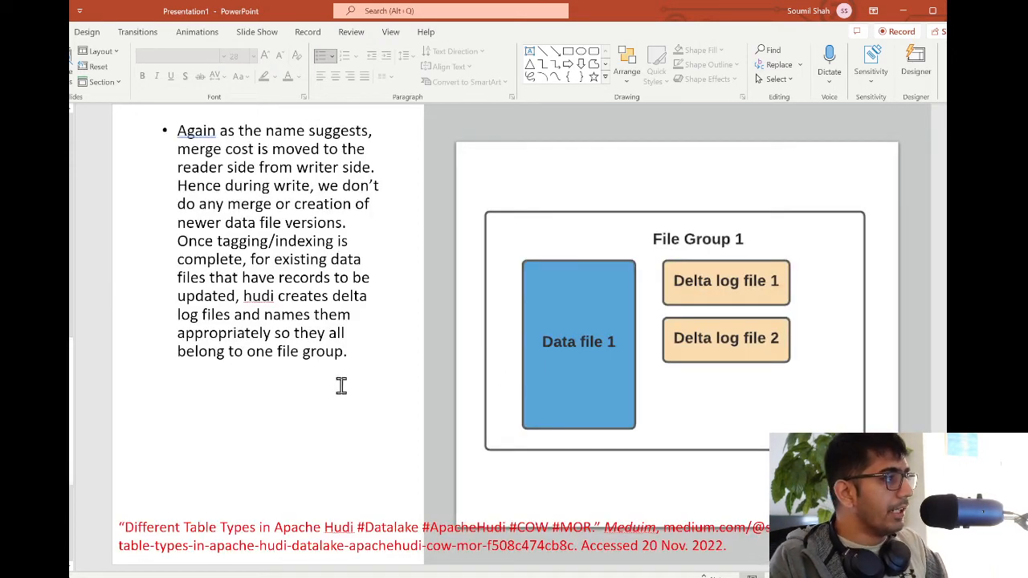
mouse_move(301, 173)
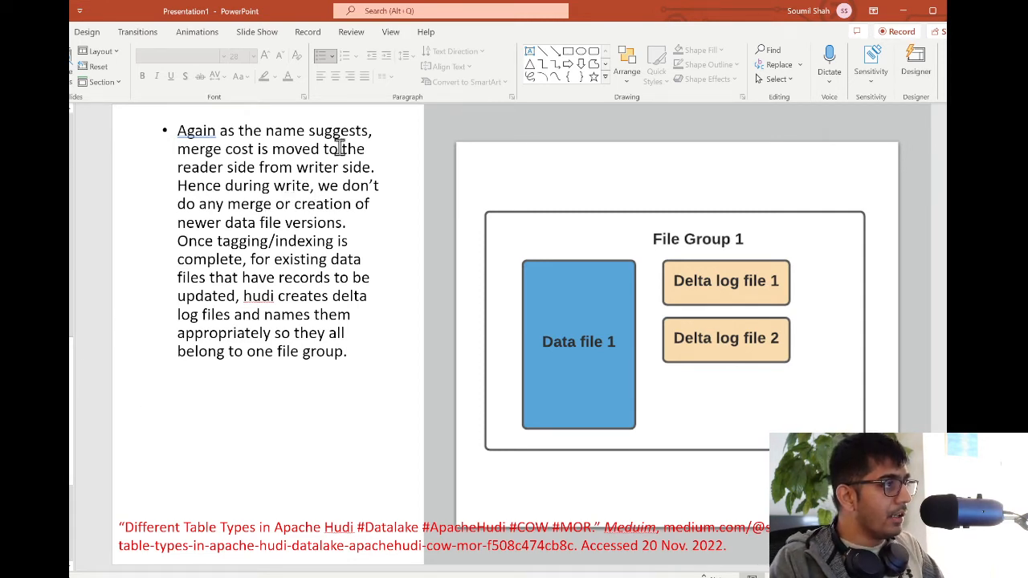
Highlight phrases in the delta log files explanation beside File Group 1.
drag(177, 149, 320, 149)
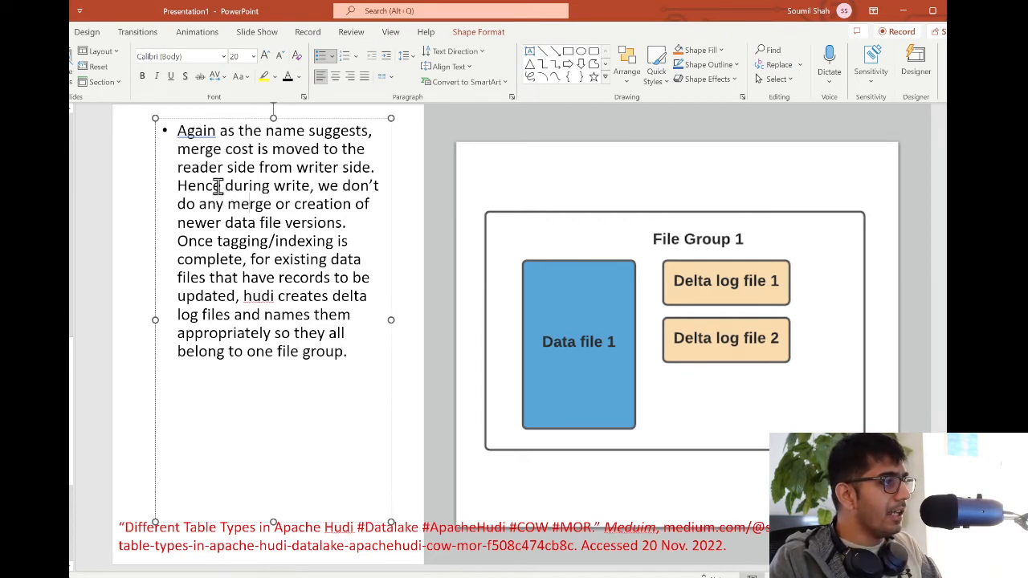
mouse_move(250, 222)
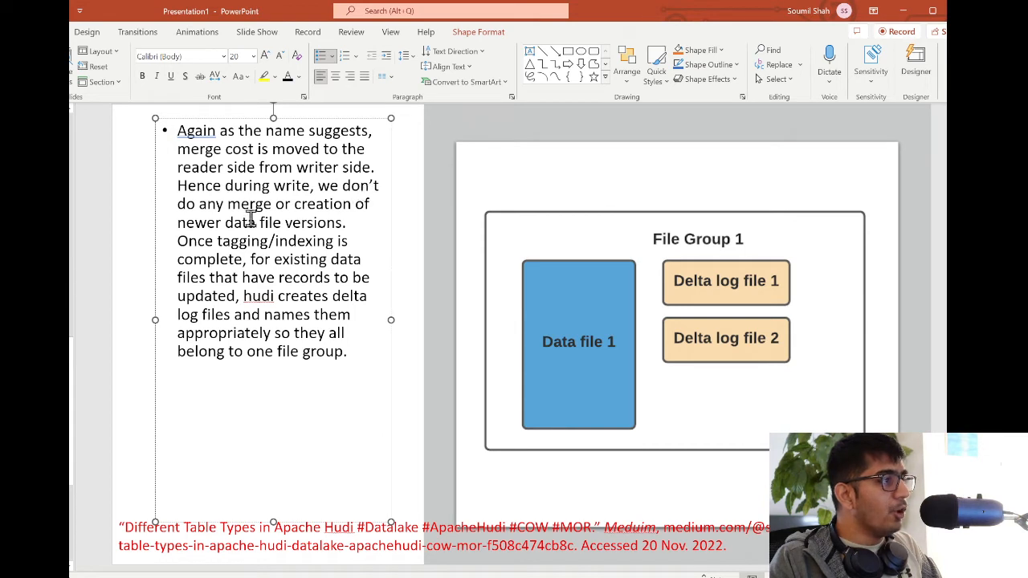
mouse_move(352, 211)
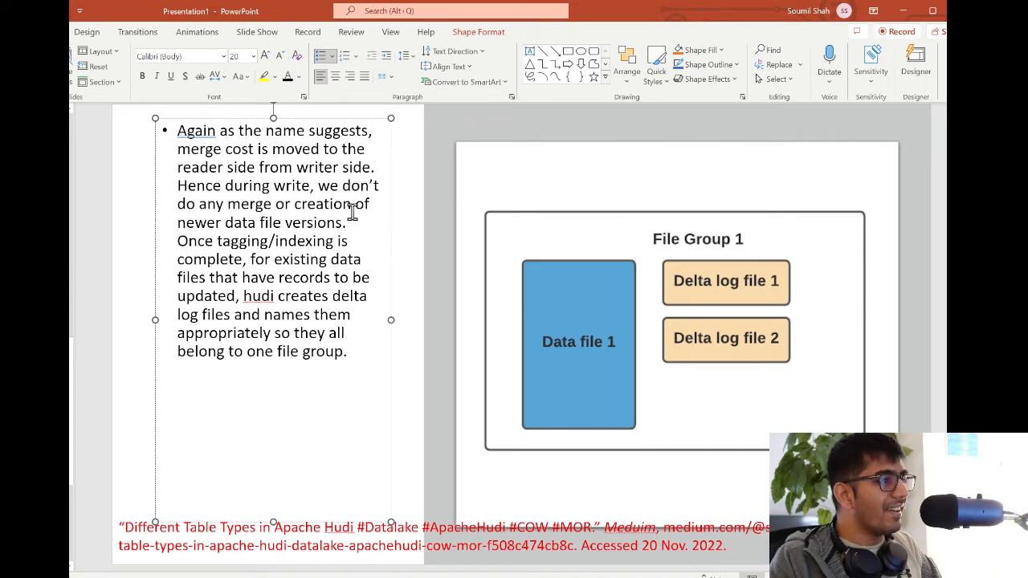
double_click(299, 223)
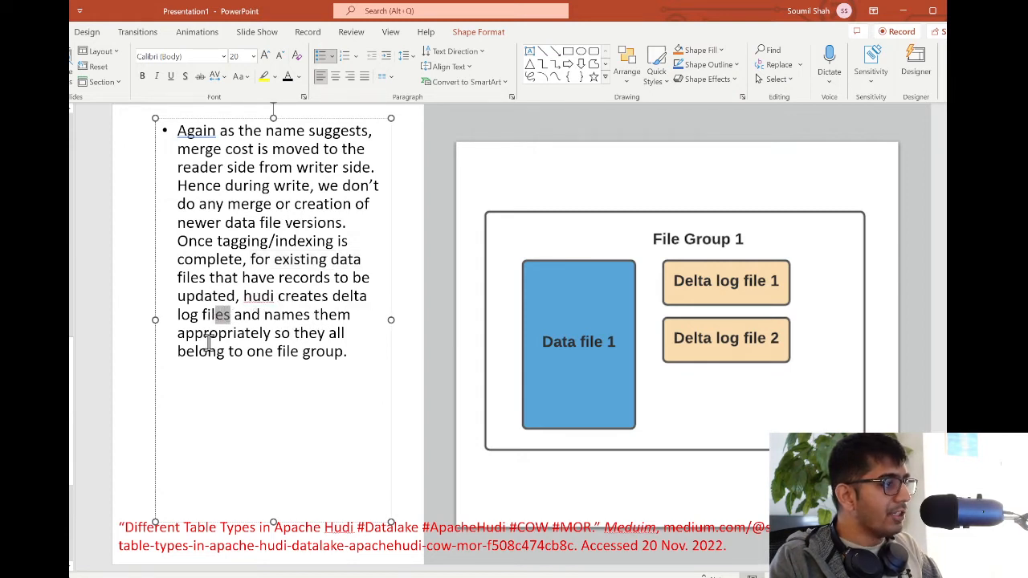
mouse_move(231, 370)
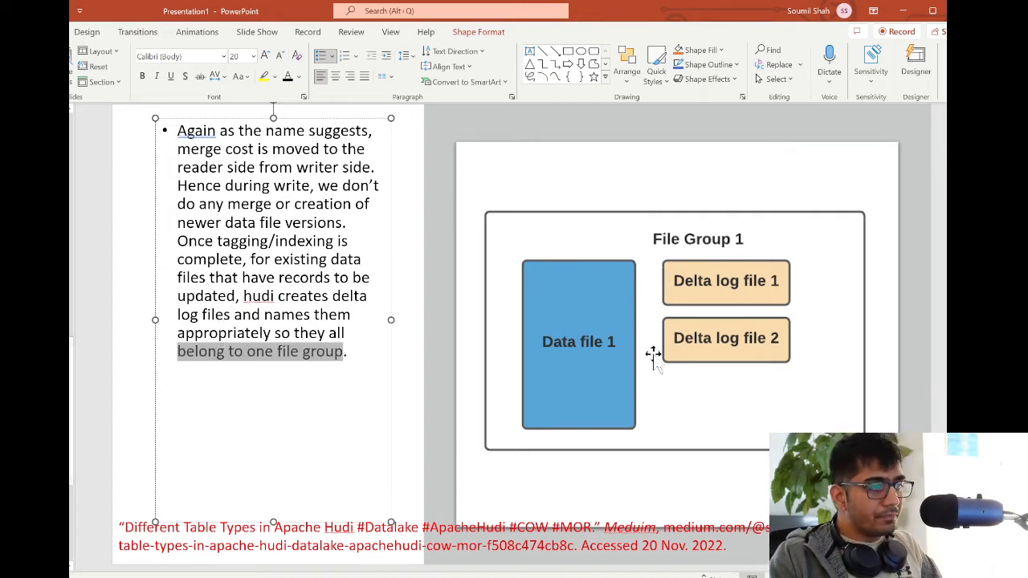
mouse_move(619, 346)
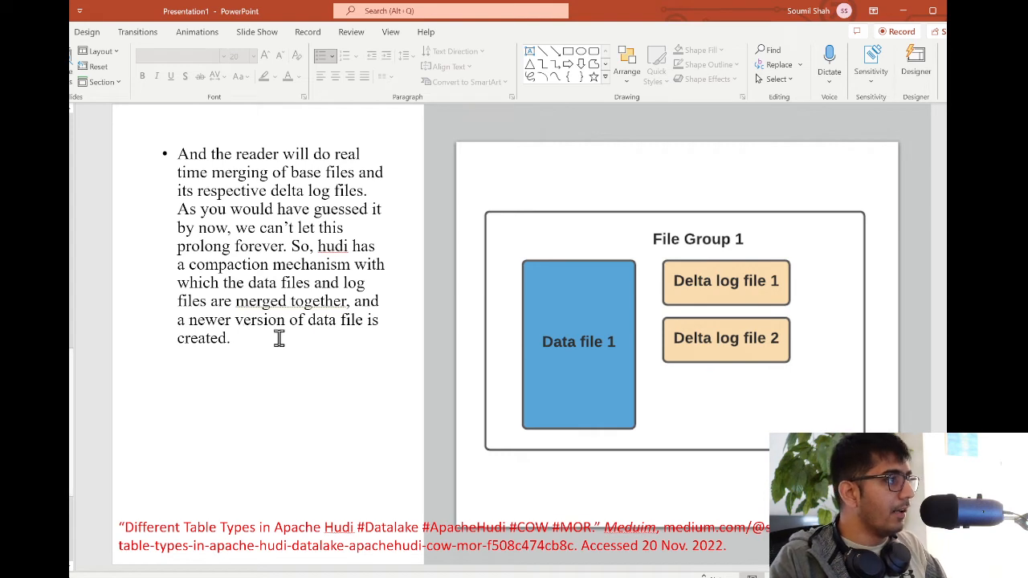
mouse_move(275, 289)
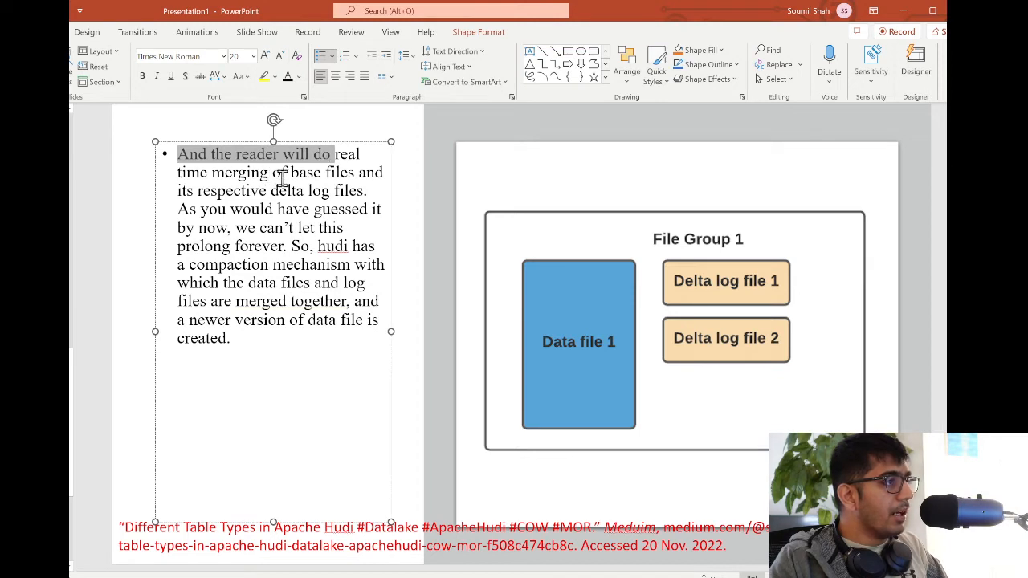
mouse_move(233, 197)
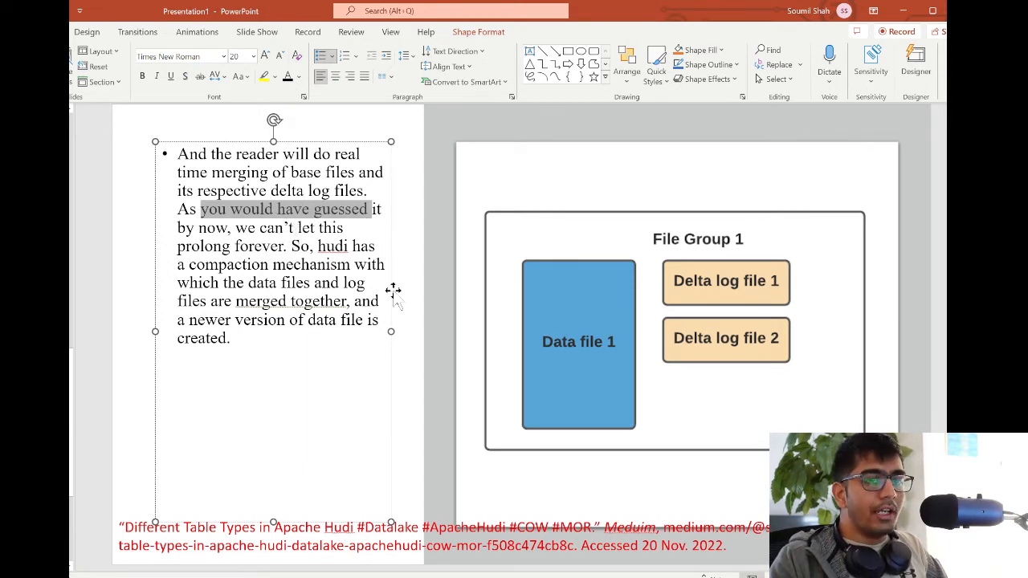
mouse_move(582, 318)
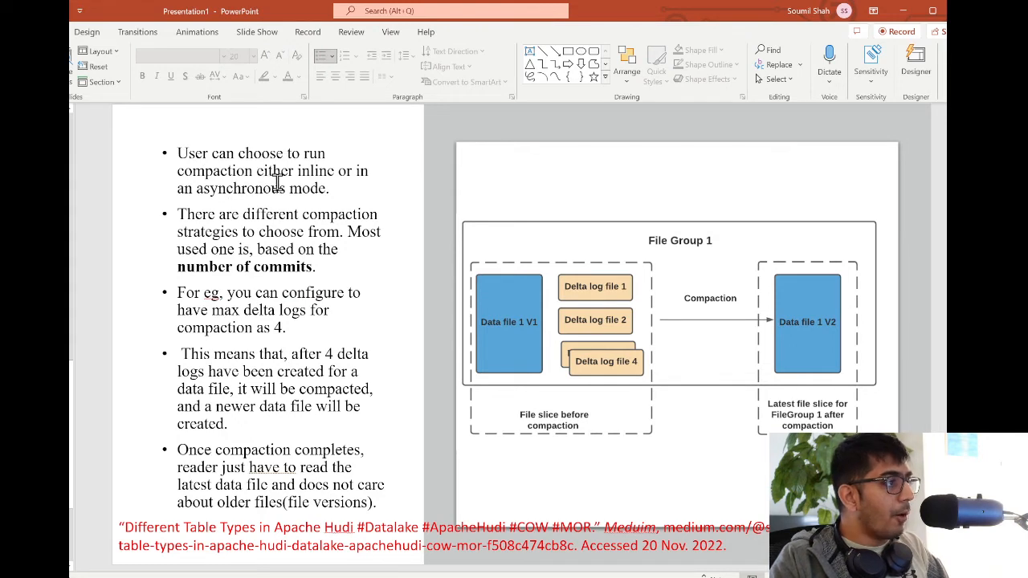
Emphasise 'asynchronous mode', 'number of commits' and text in the last compaction bullet.
double_click(245, 188)
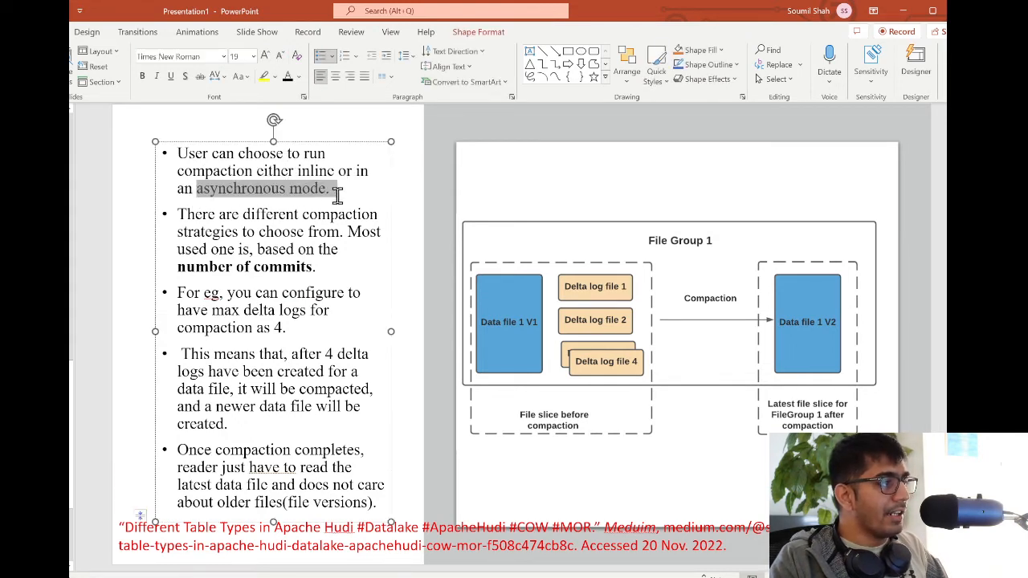
drag(328, 188, 347, 231)
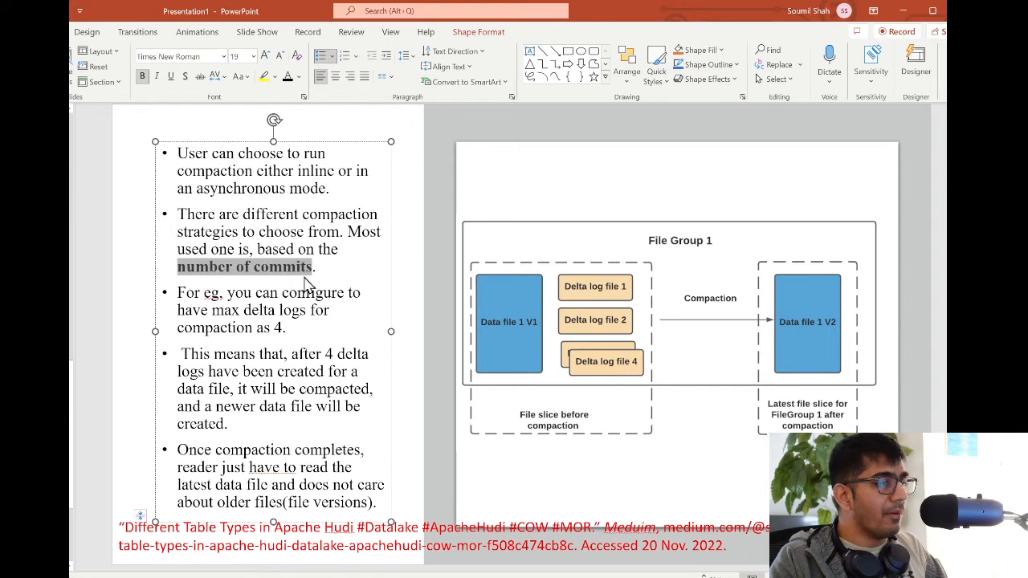
mouse_move(311, 281)
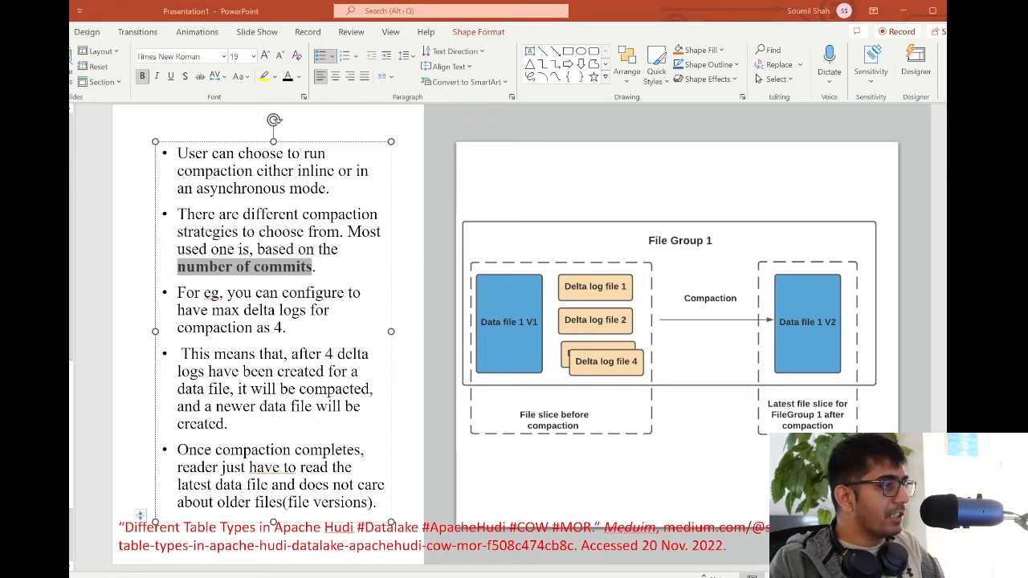
double_click(273, 310)
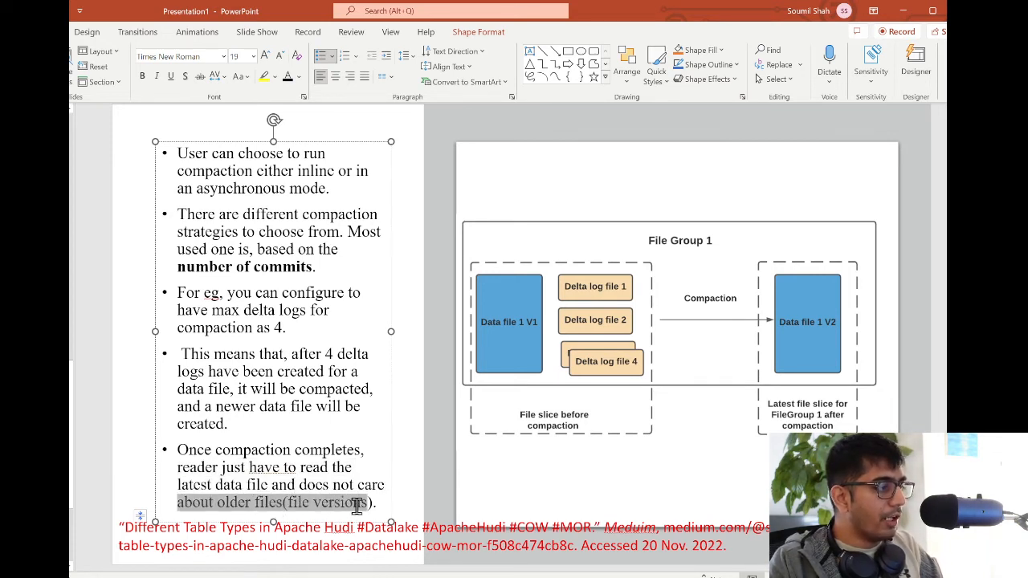
mouse_move(634, 363)
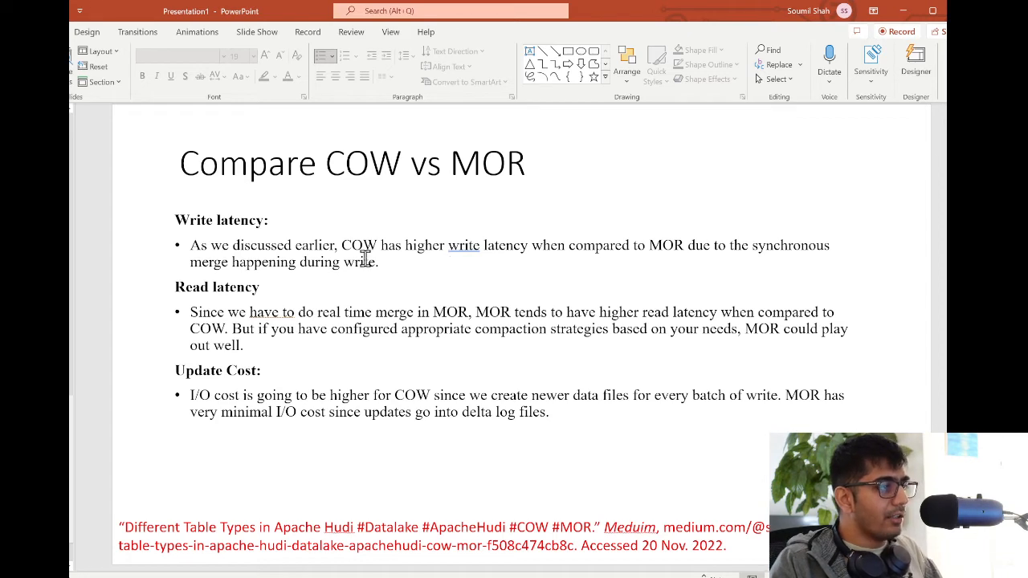
mouse_move(405, 245)
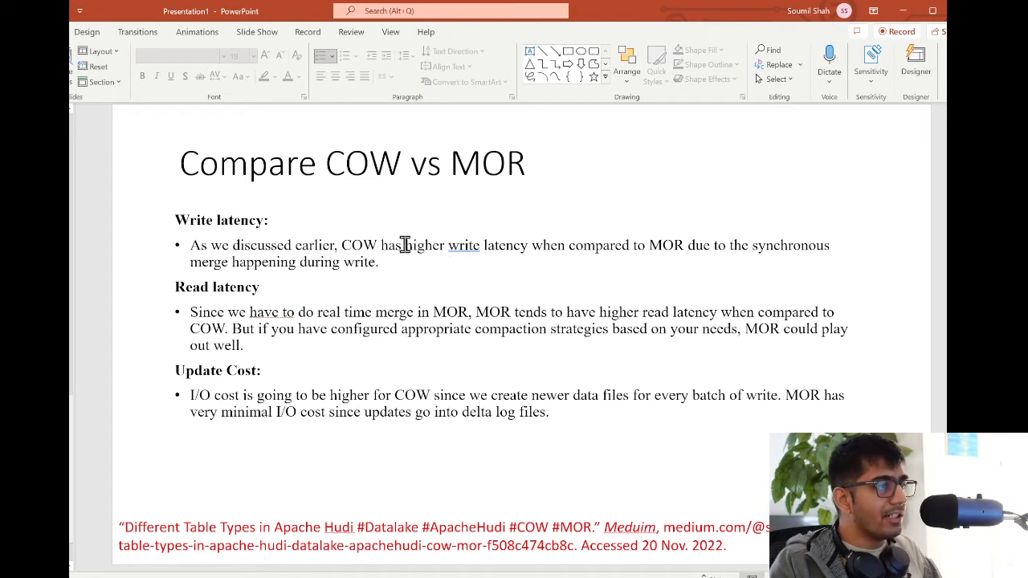
Emphasise merge during write, COW read latency and updates into delta logs, clearing highlights between.
drag(406, 245, 530, 245)
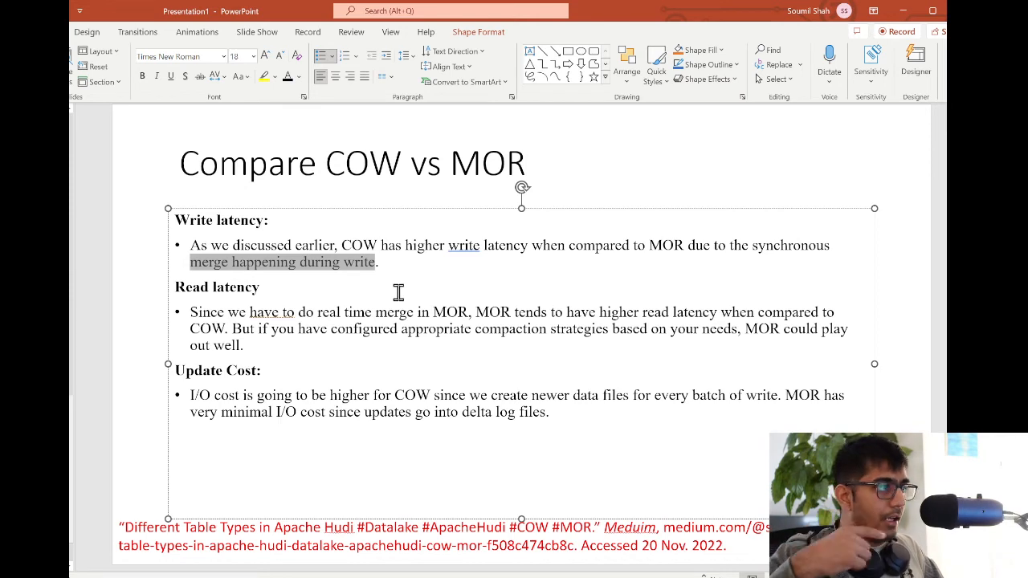
mouse_move(402, 292)
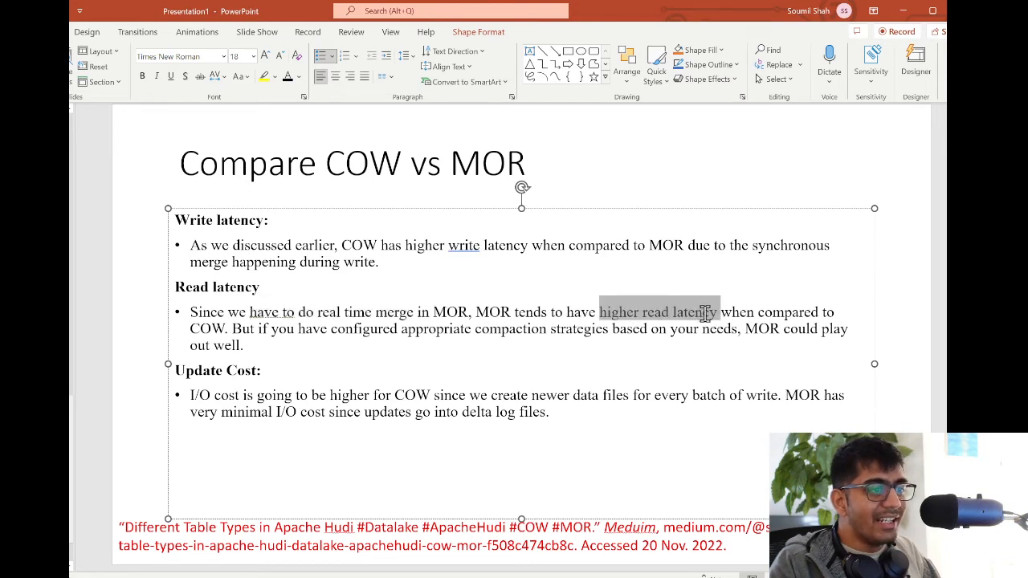
mouse_move(771, 341)
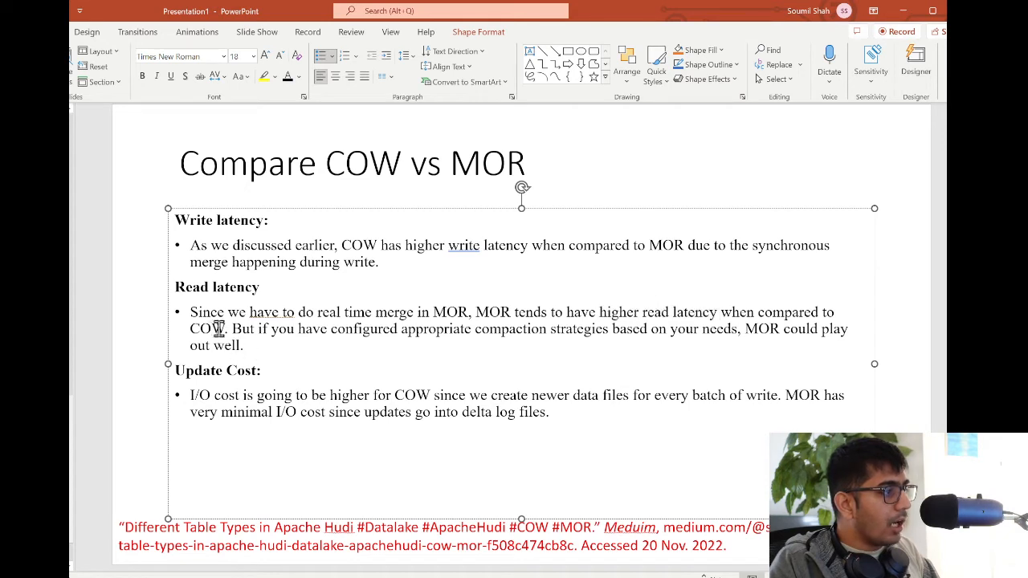
double_click(209, 328)
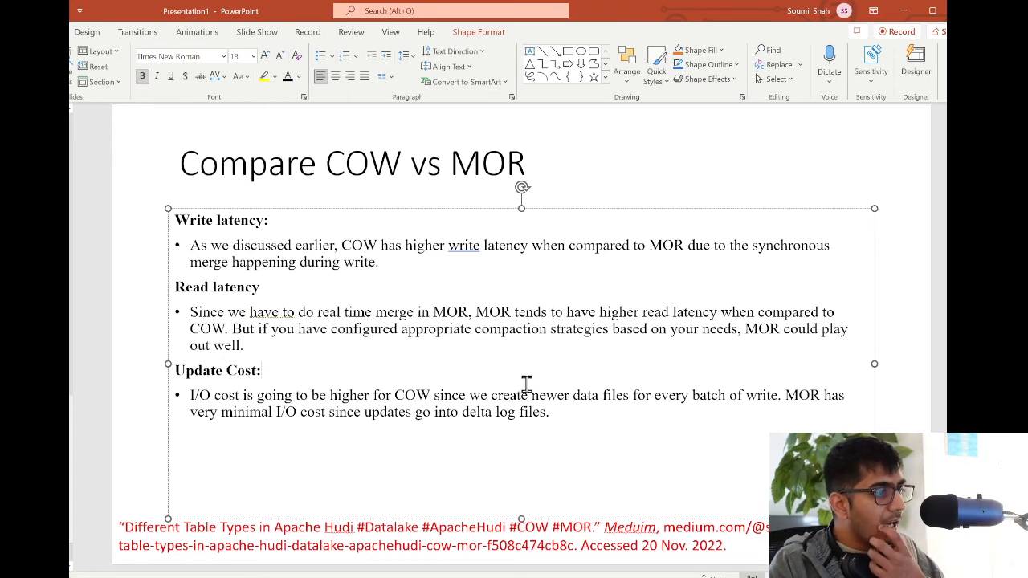
mouse_move(526, 389)
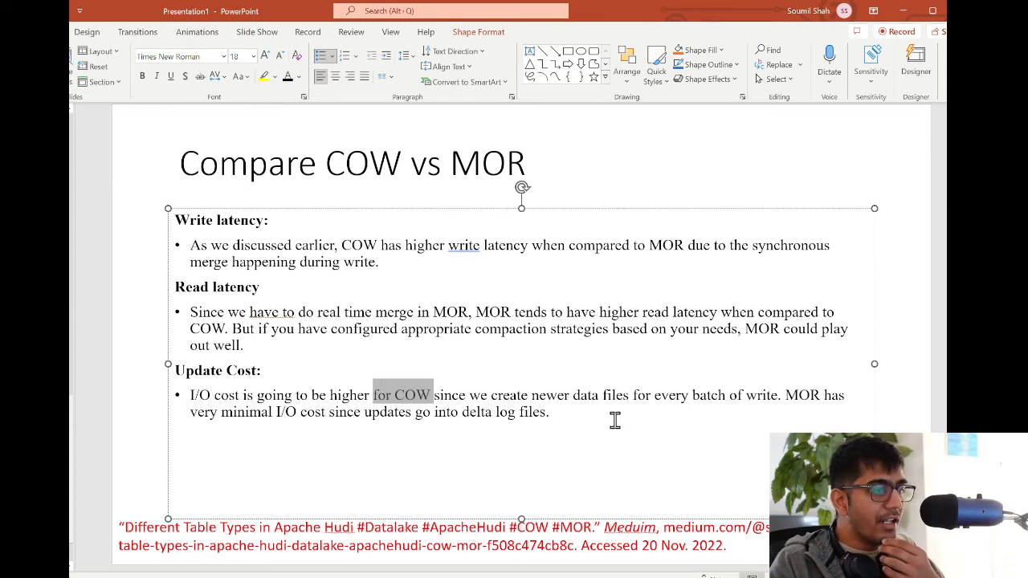
click(805, 395)
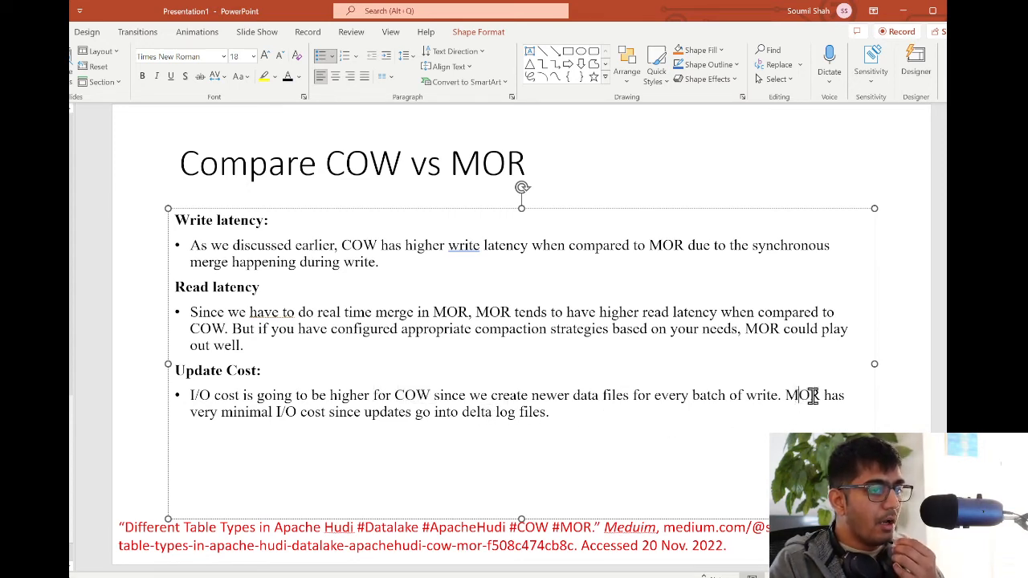
drag(222, 412, 289, 412)
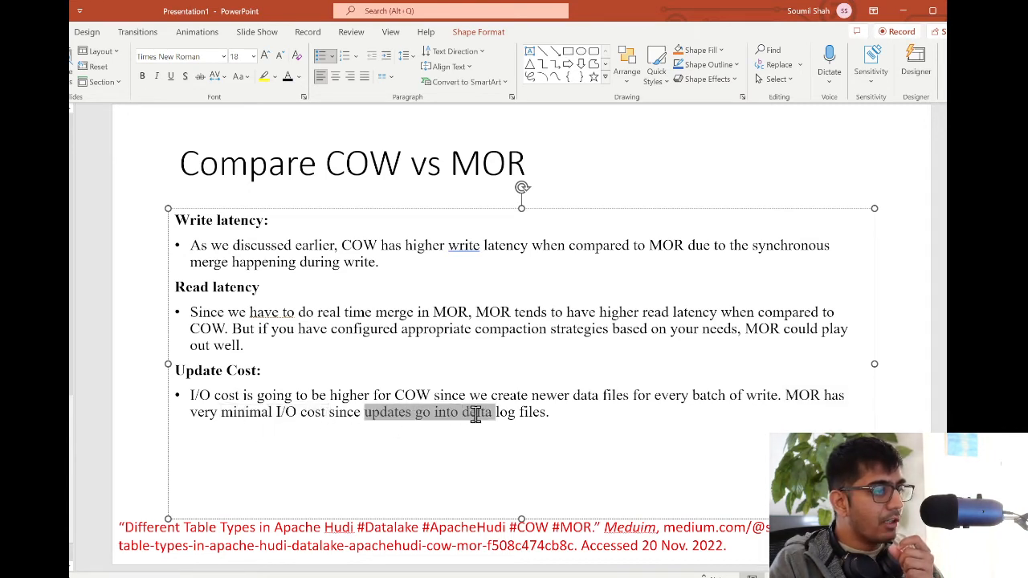
click(417, 452)
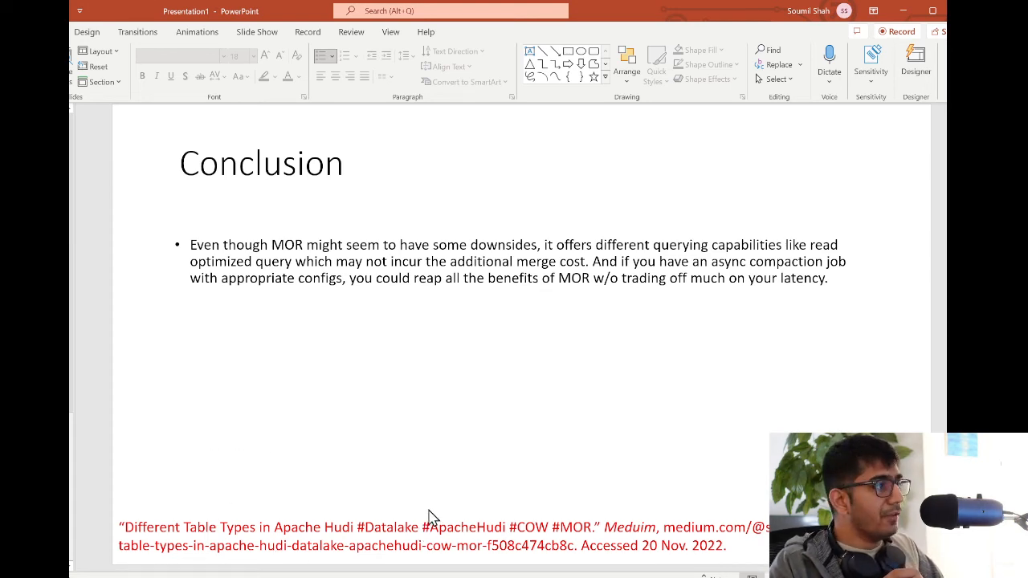
mouse_move(358, 473)
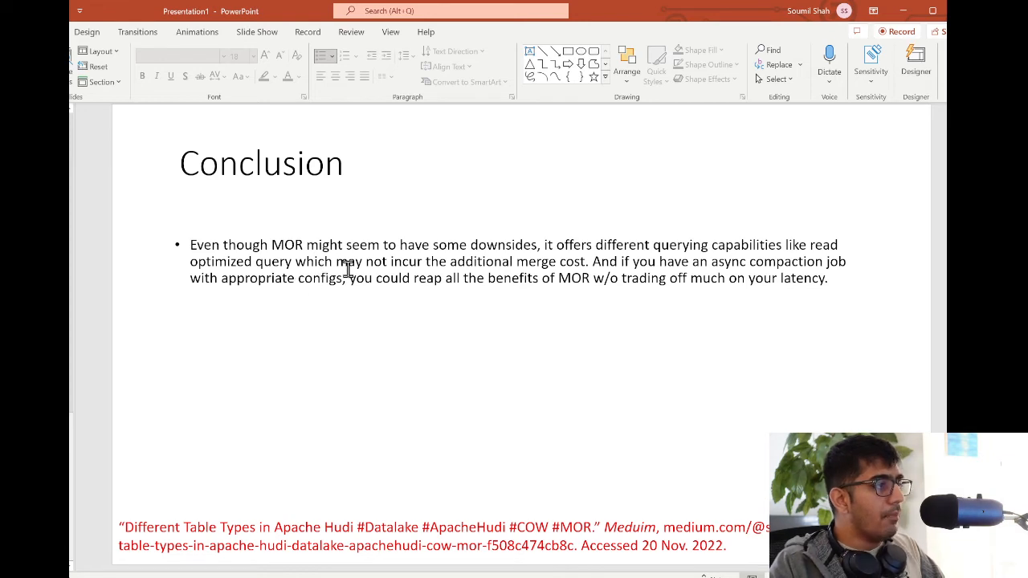
Highlight a phrase in the Conclusion slide's bullet text.
drag(306, 245, 397, 245)
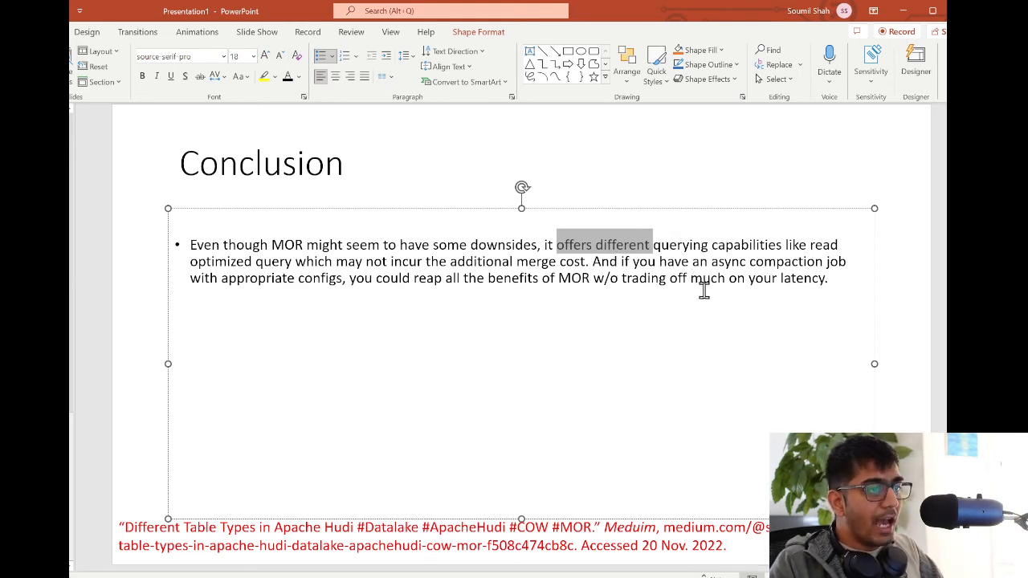
mouse_move(229, 293)
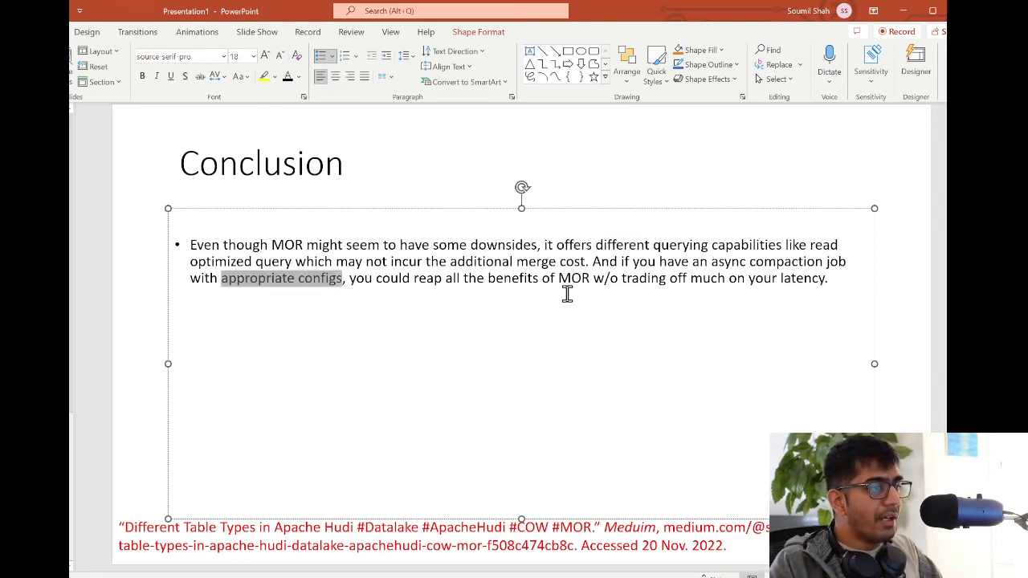
mouse_move(633, 295)
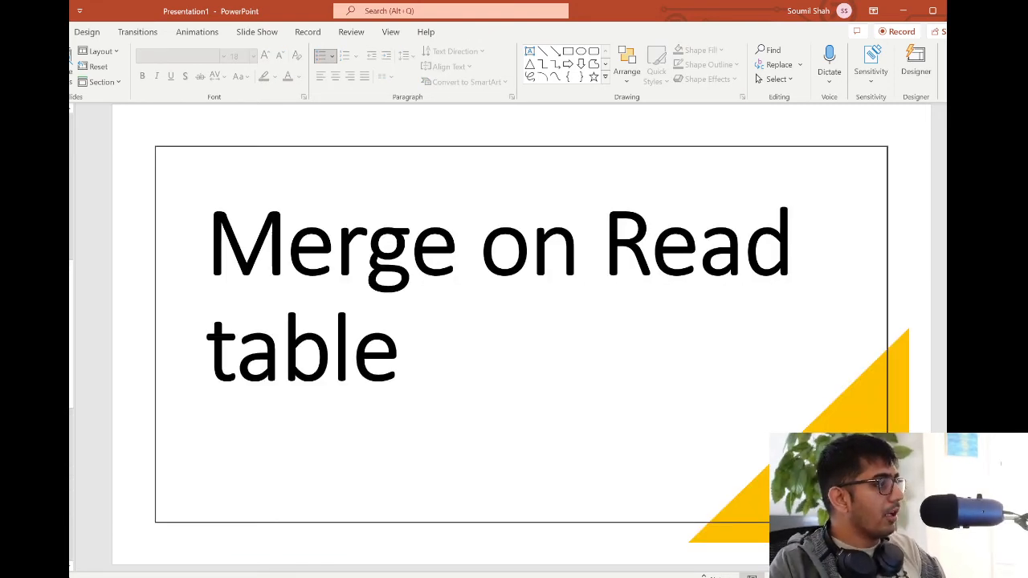
Leave the slideshow and switch to the Medium article on Hudi table types in Chrome.
key(Right)
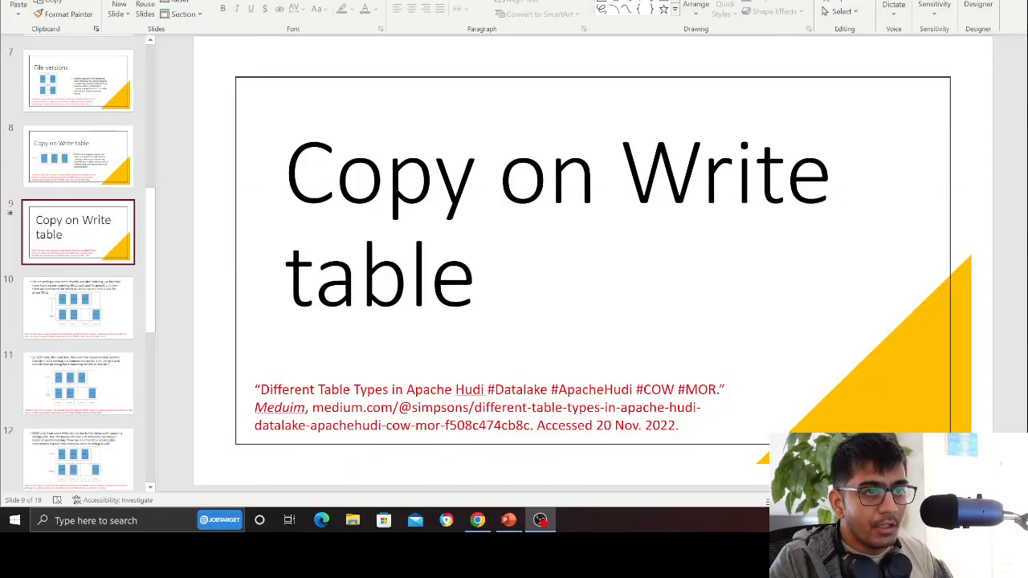
click(477, 519)
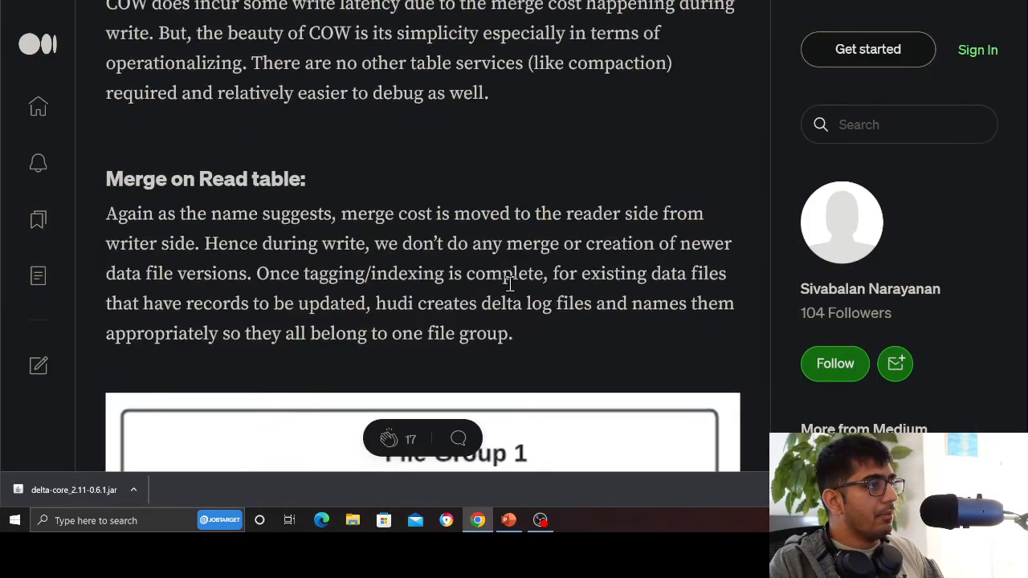
Scroll the Medium article back toward its title and the two Hudi table types.
scroll(down, 3)
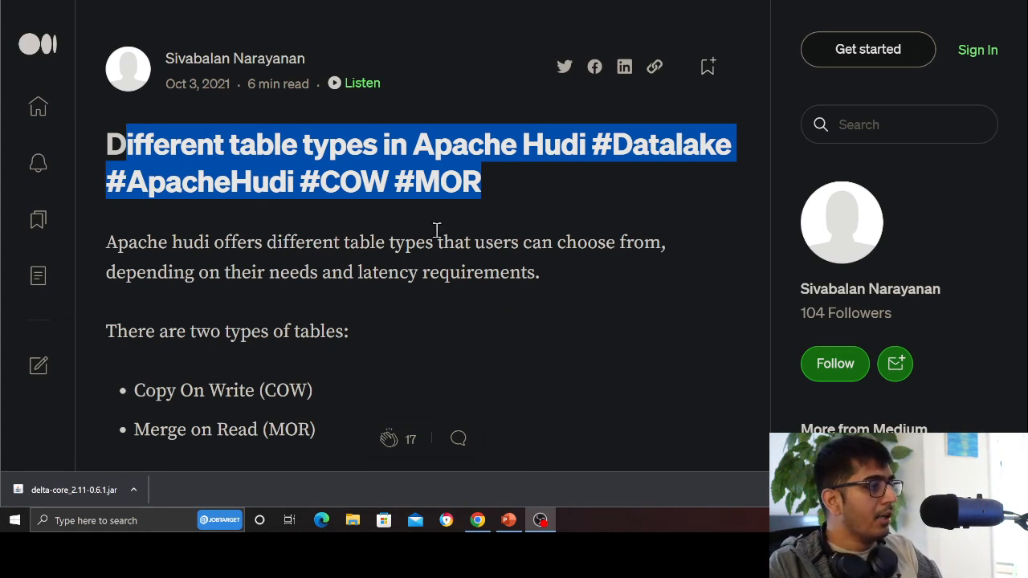
mouse_move(340, 272)
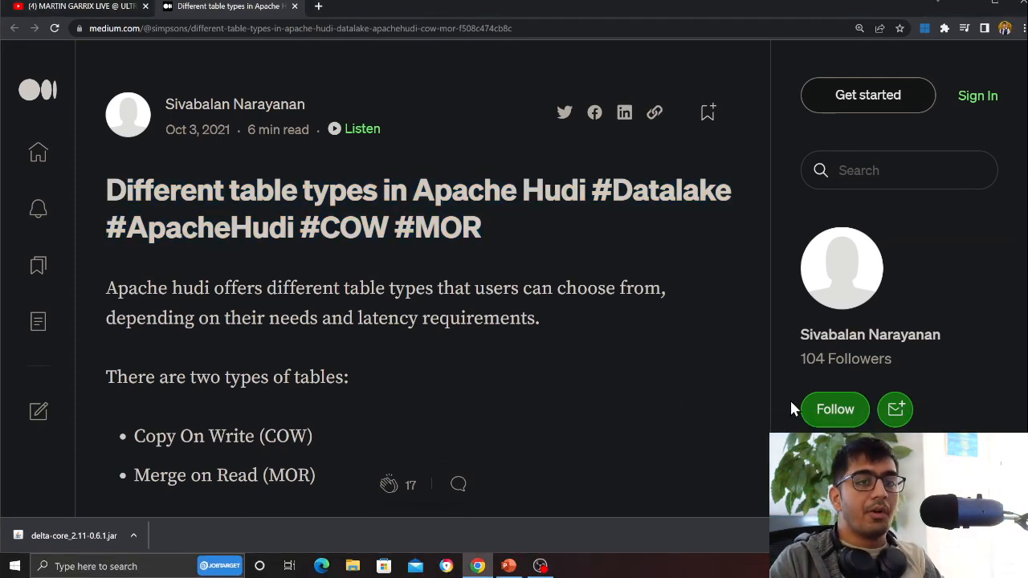
mouse_move(649, 333)
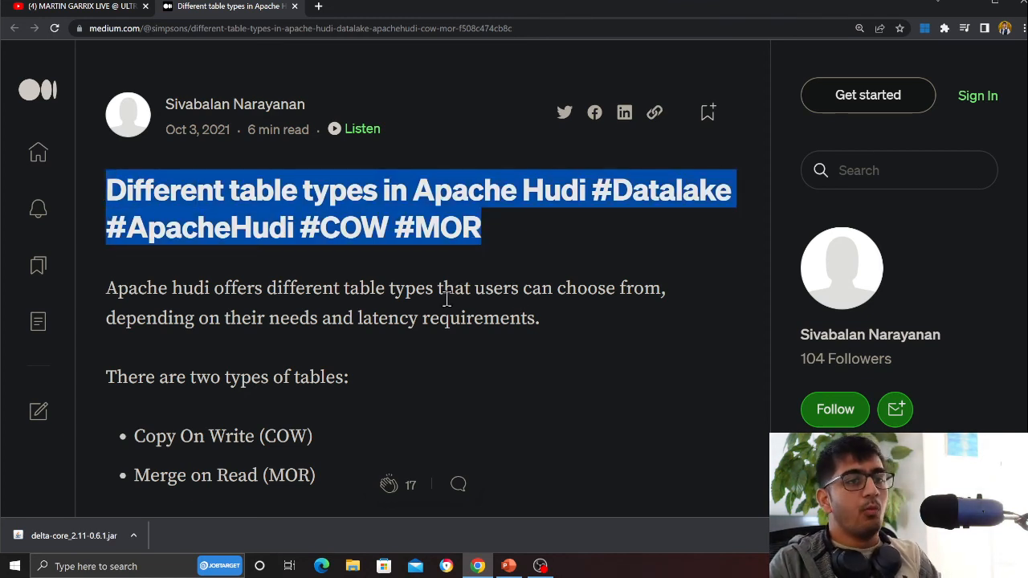
mouse_move(493, 346)
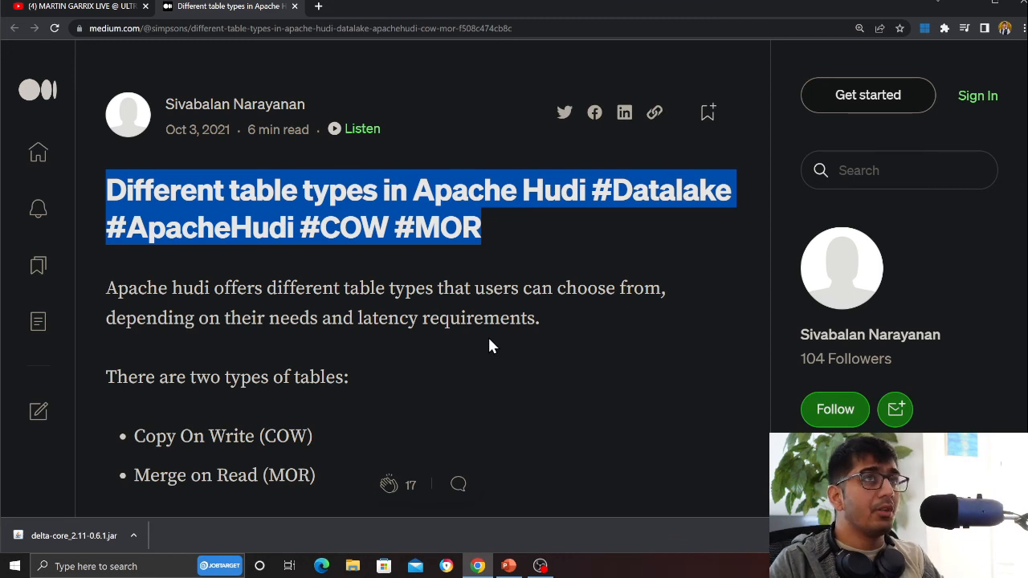
mouse_move(506, 358)
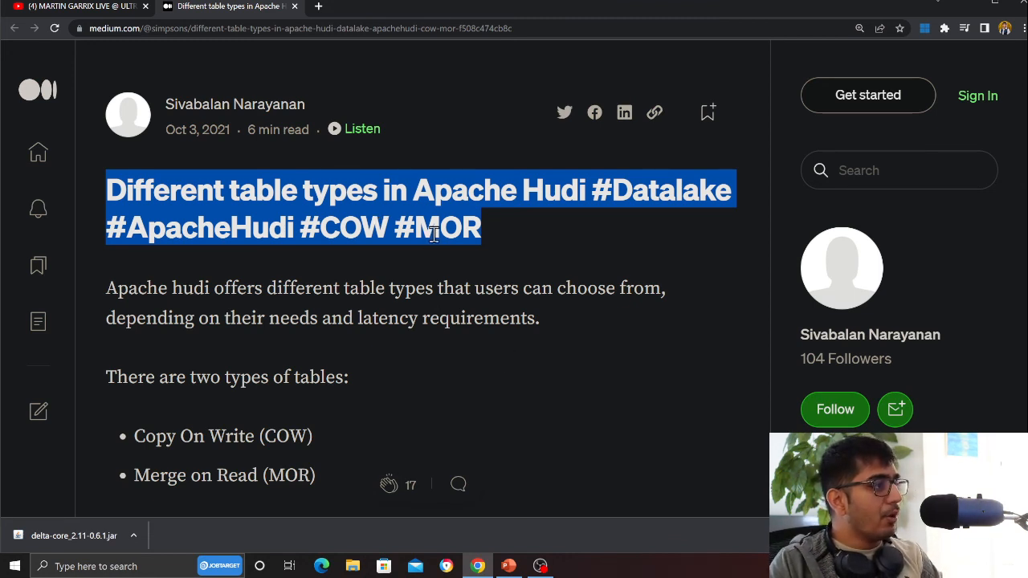
mouse_move(502, 293)
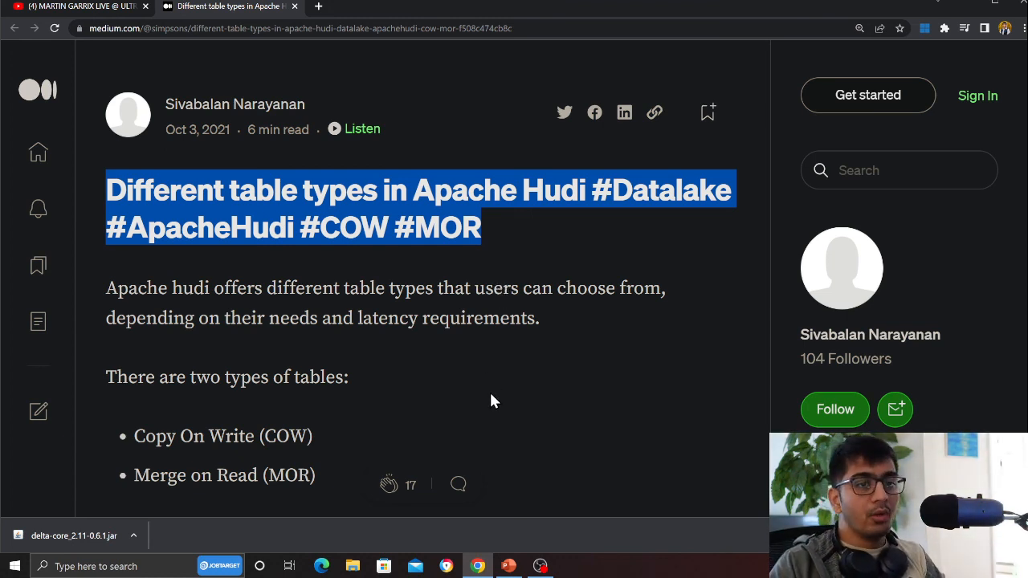
mouse_move(514, 420)
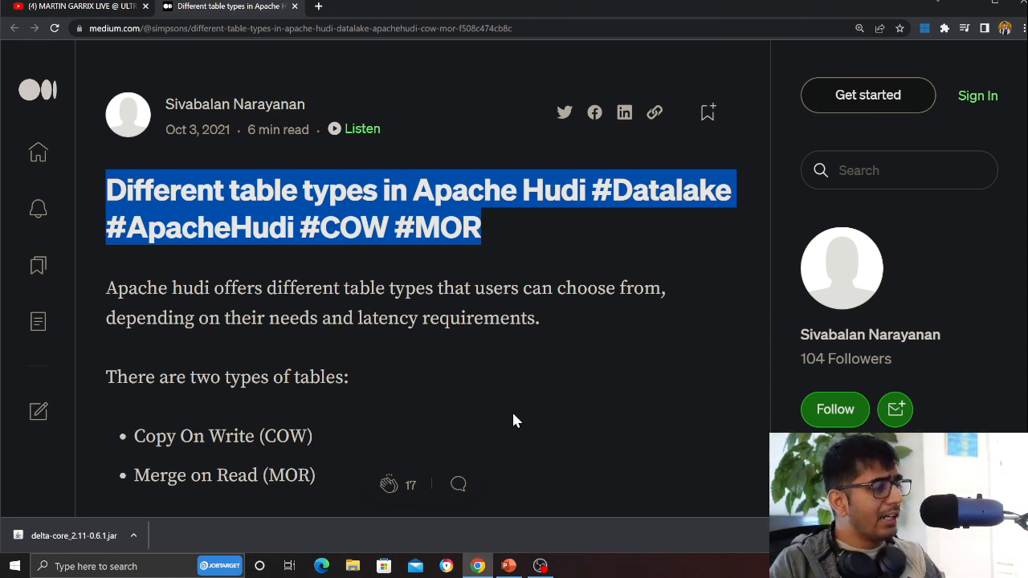
mouse_move(301, 293)
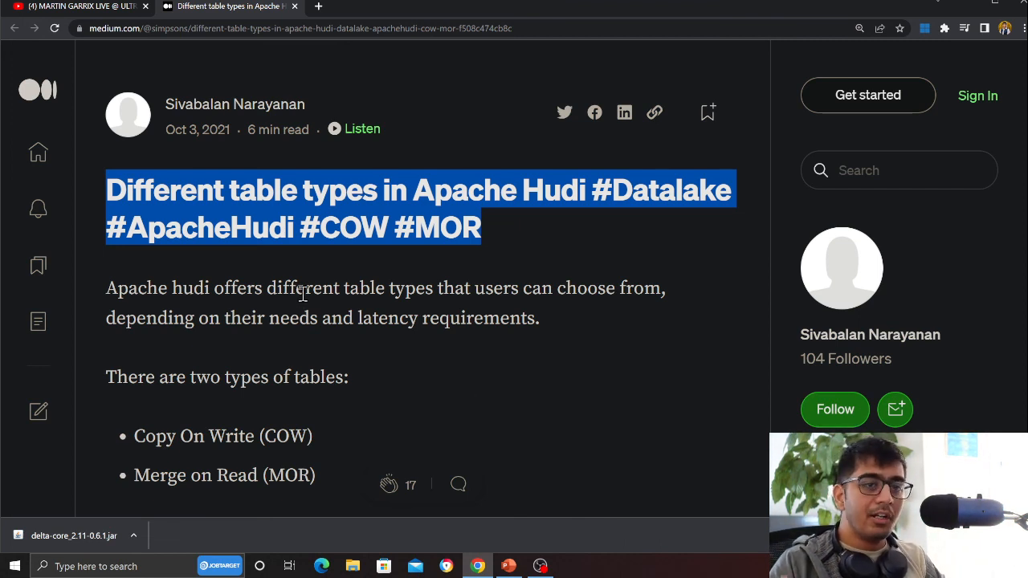
mouse_move(562, 368)
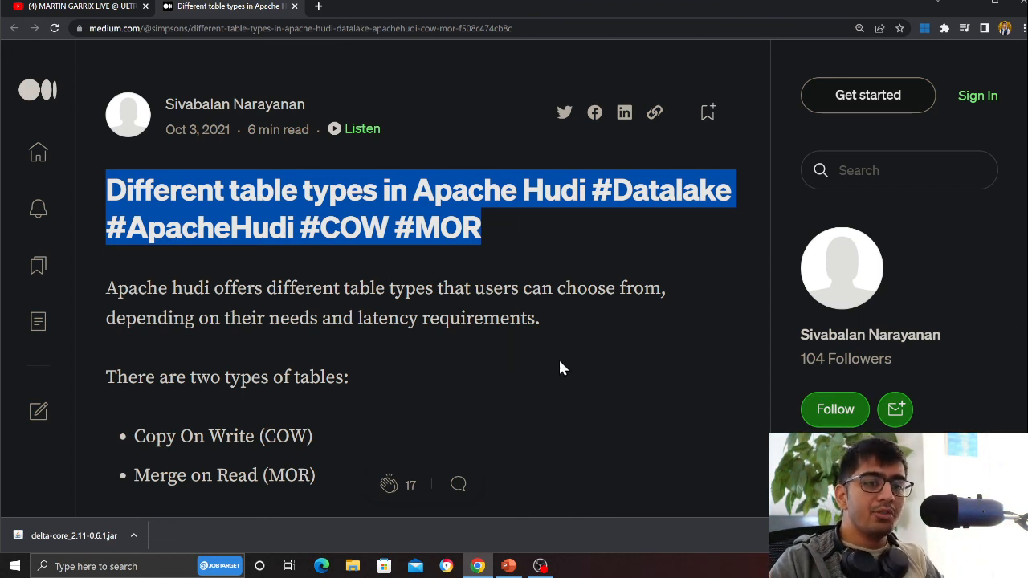